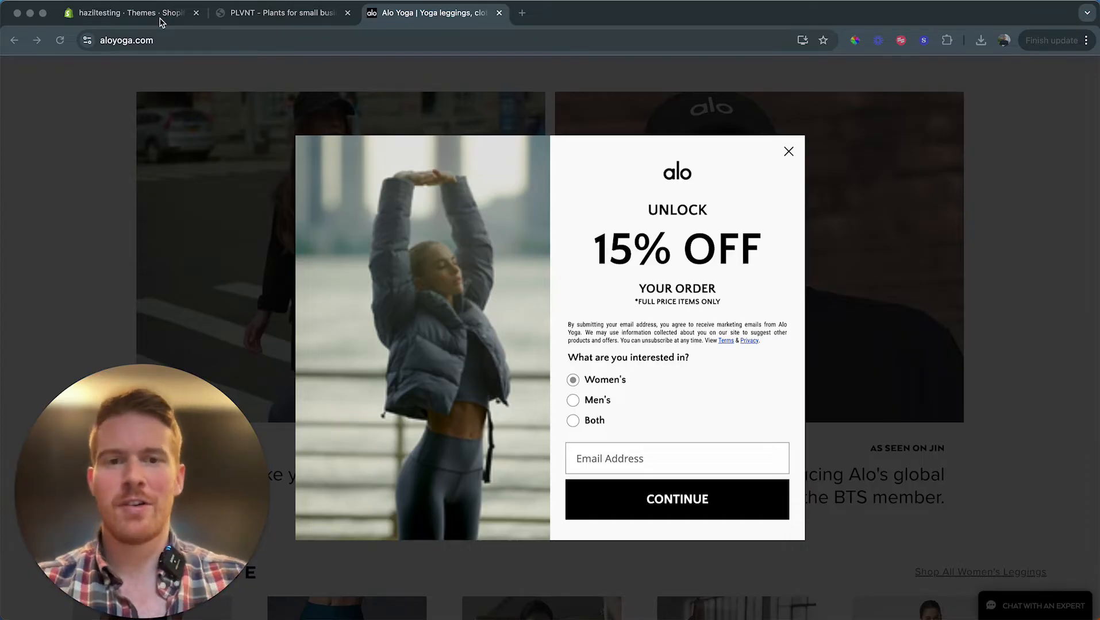
mouse_move(787, 152)
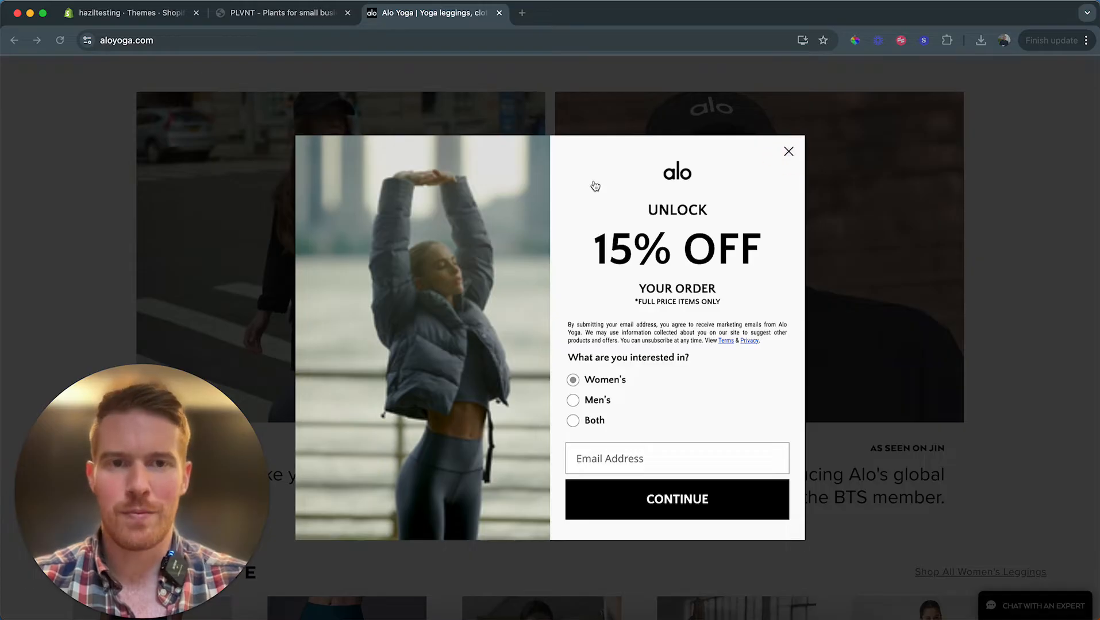
- Dismiss Alo's 15% off signup popup and switch to the hazliltesting Shopify admin tab
click(788, 151)
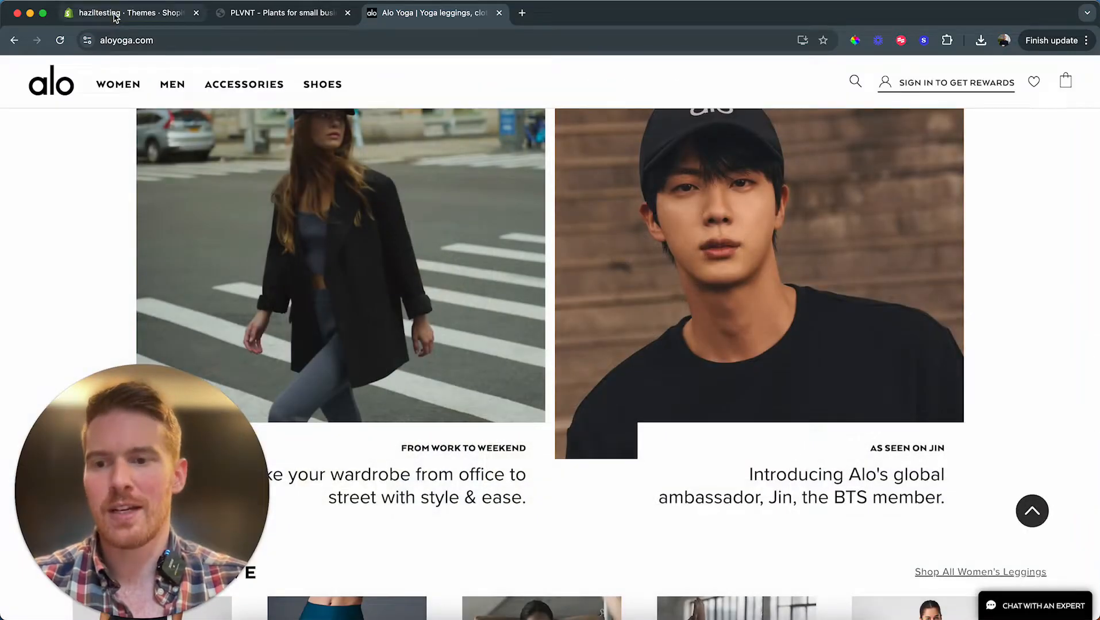
click(129, 13)
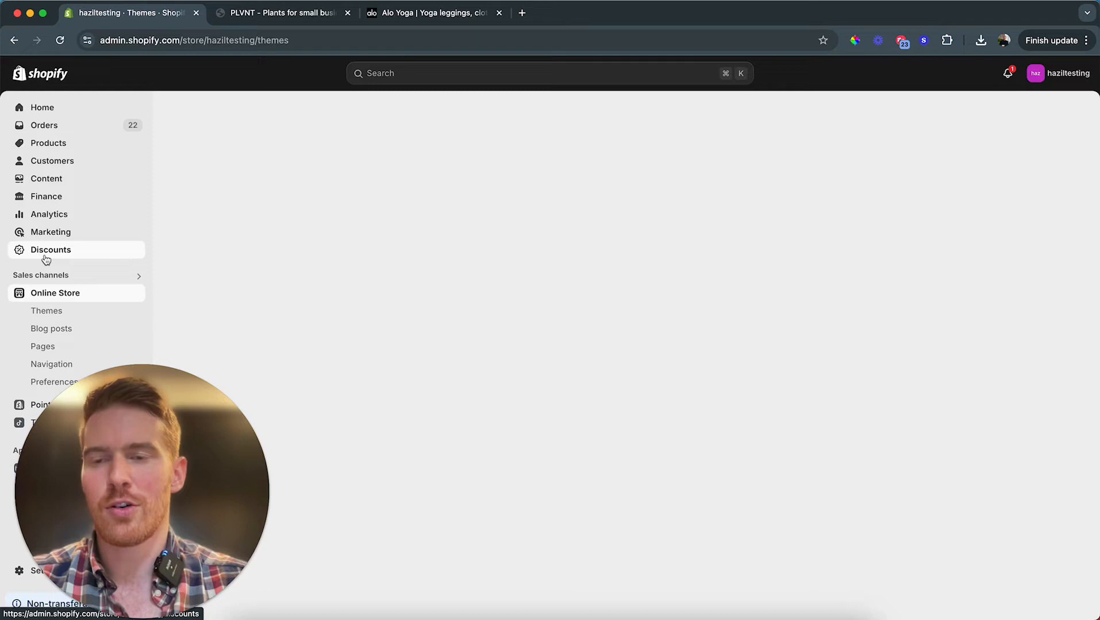
- Start a new Amount off order discount with code WELCOME10 at 10% off
click(49, 250)
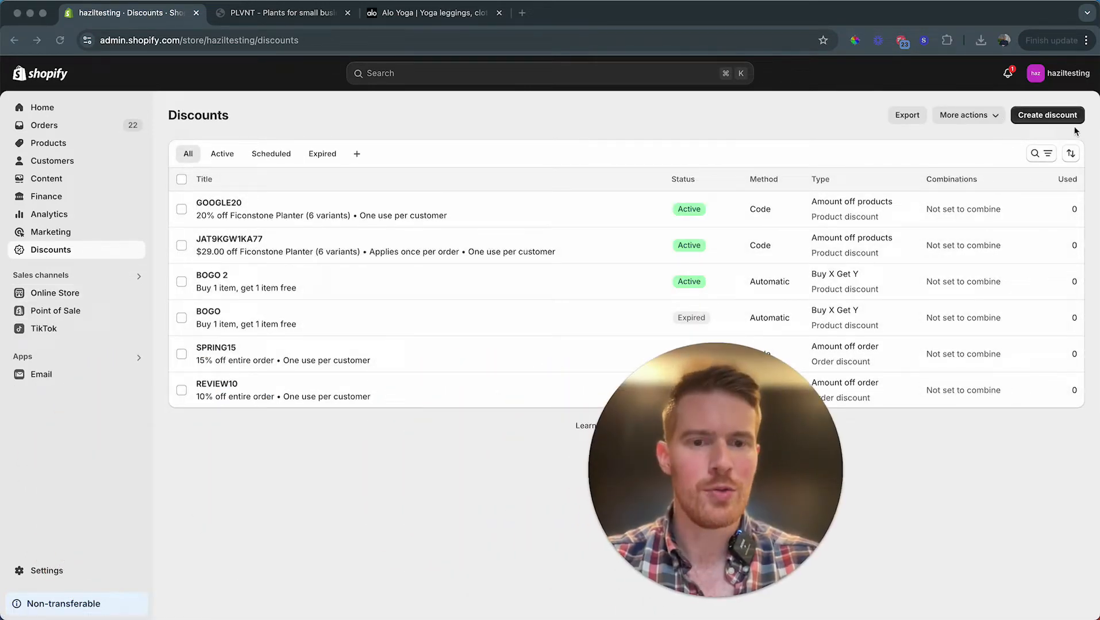
click(1047, 115)
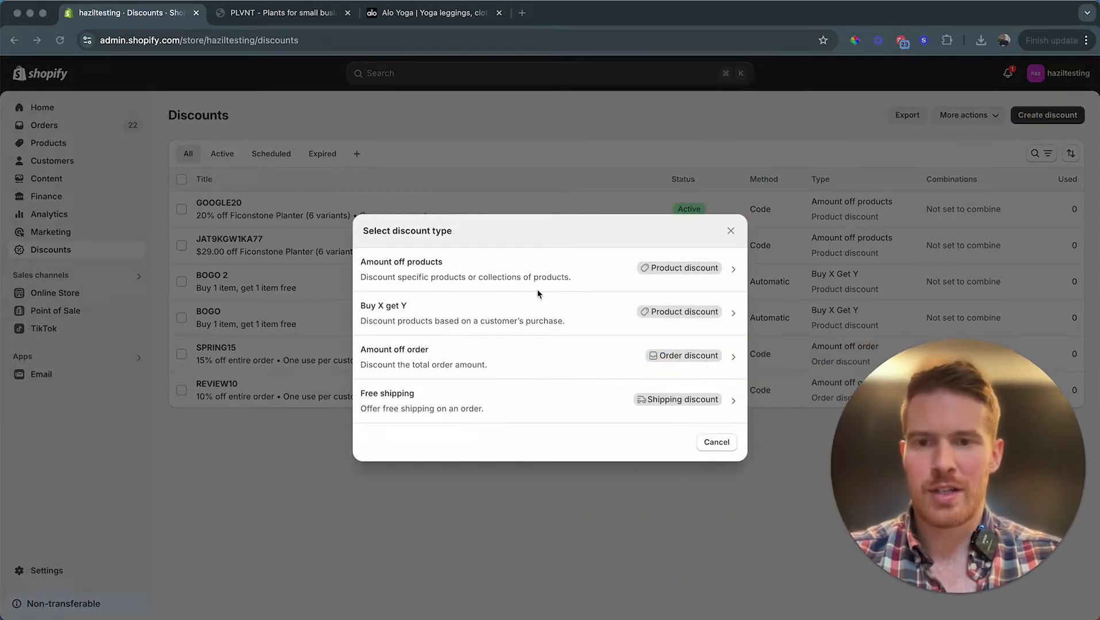
mouse_move(538, 379)
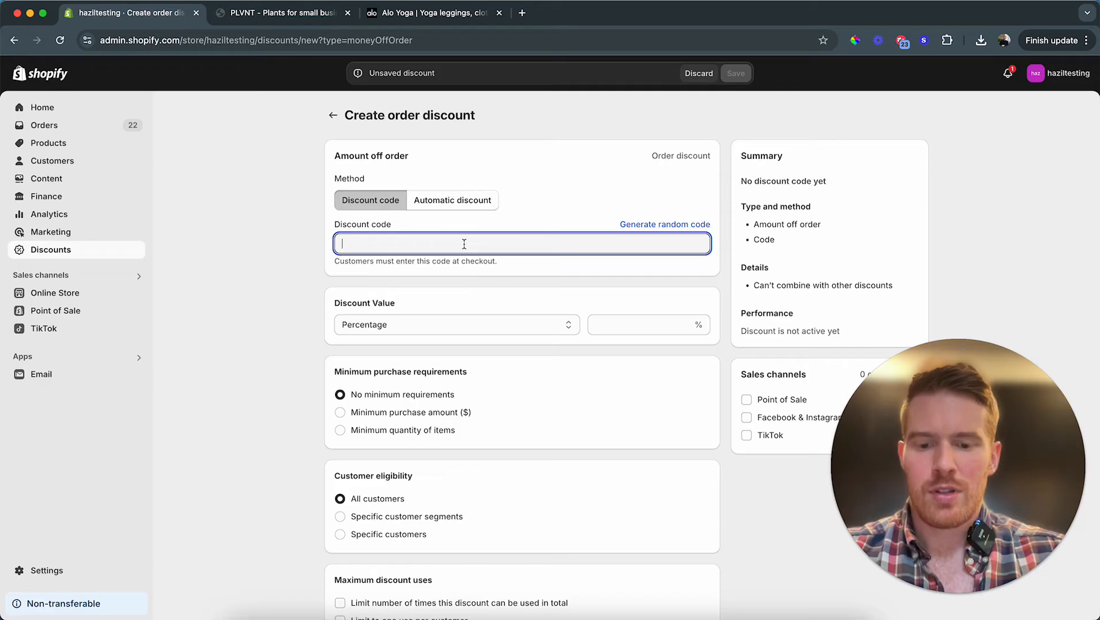
text(WELCOME10)
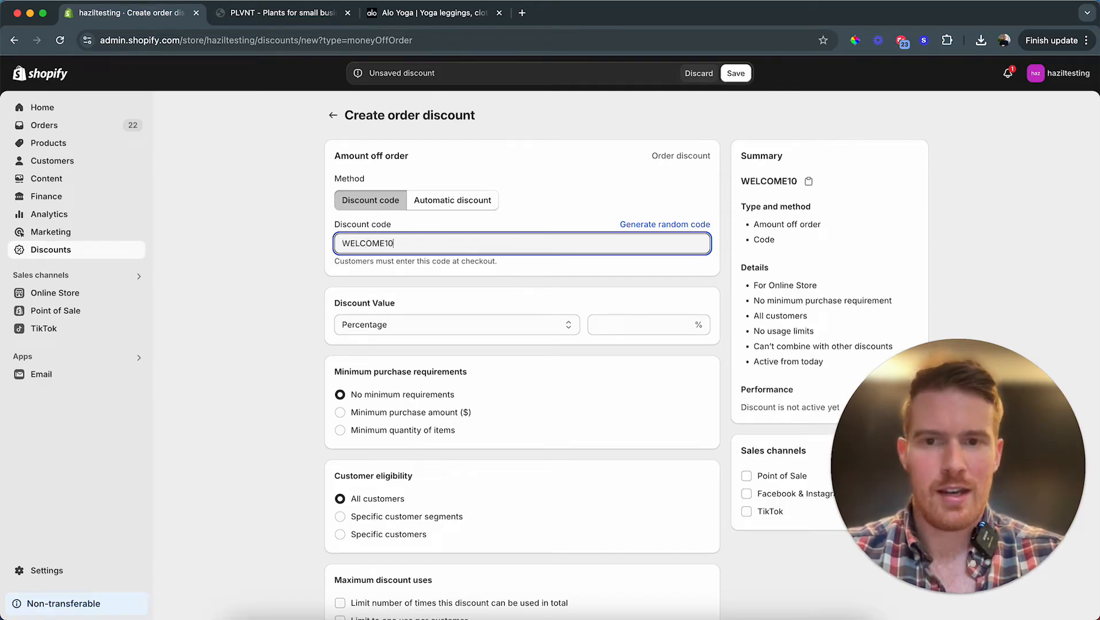
text(10)
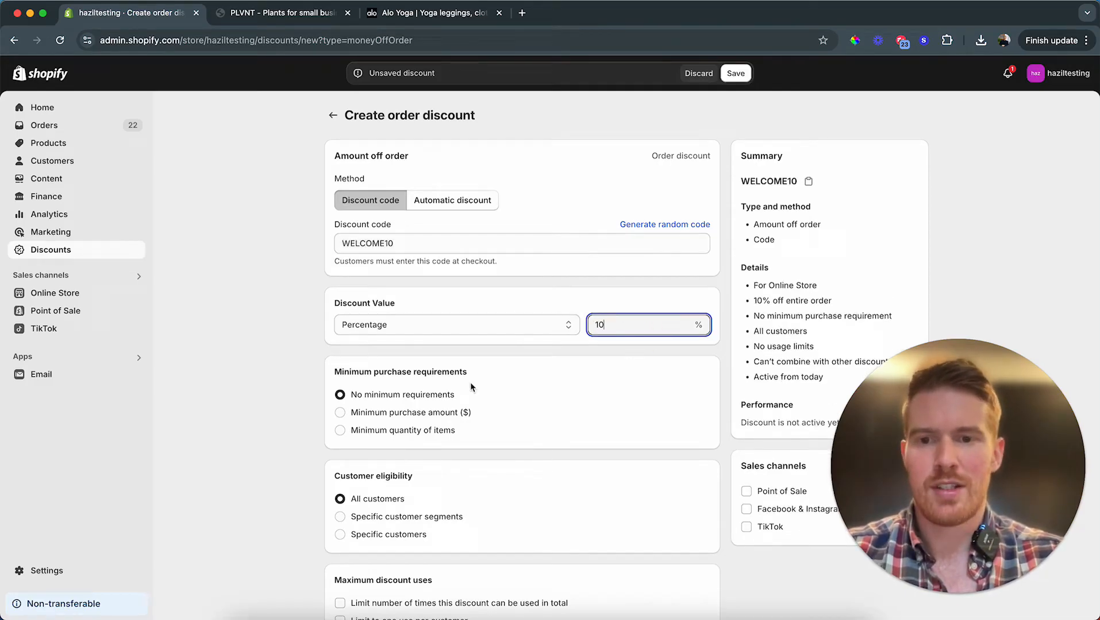
- Limit WELCOME10 to one use per customer and save the discount
scroll(down, 3)
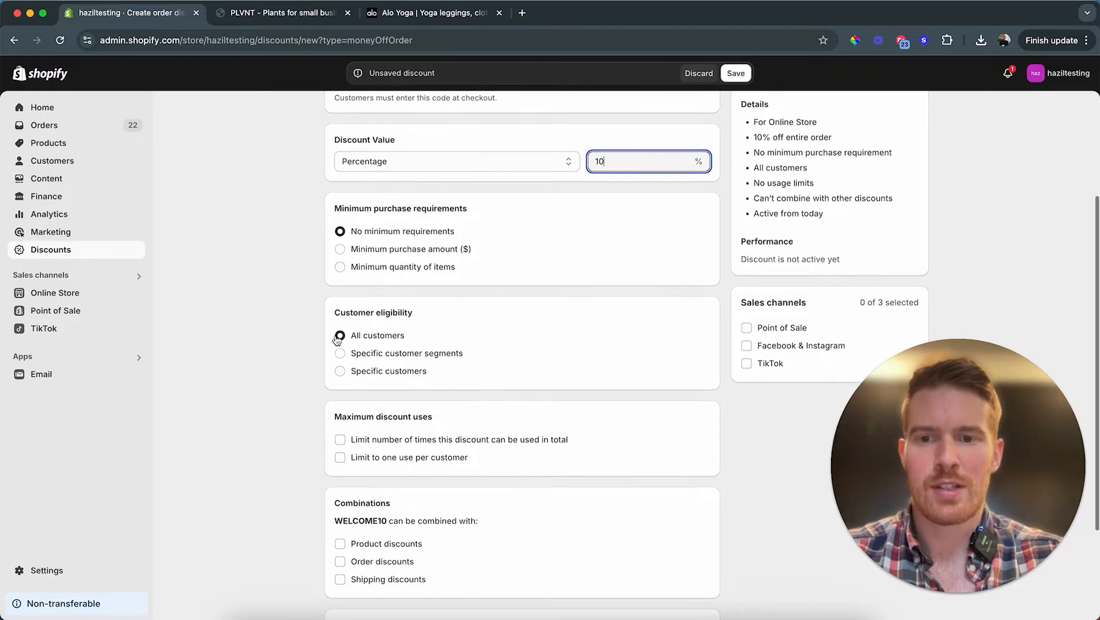
scroll(down, 3)
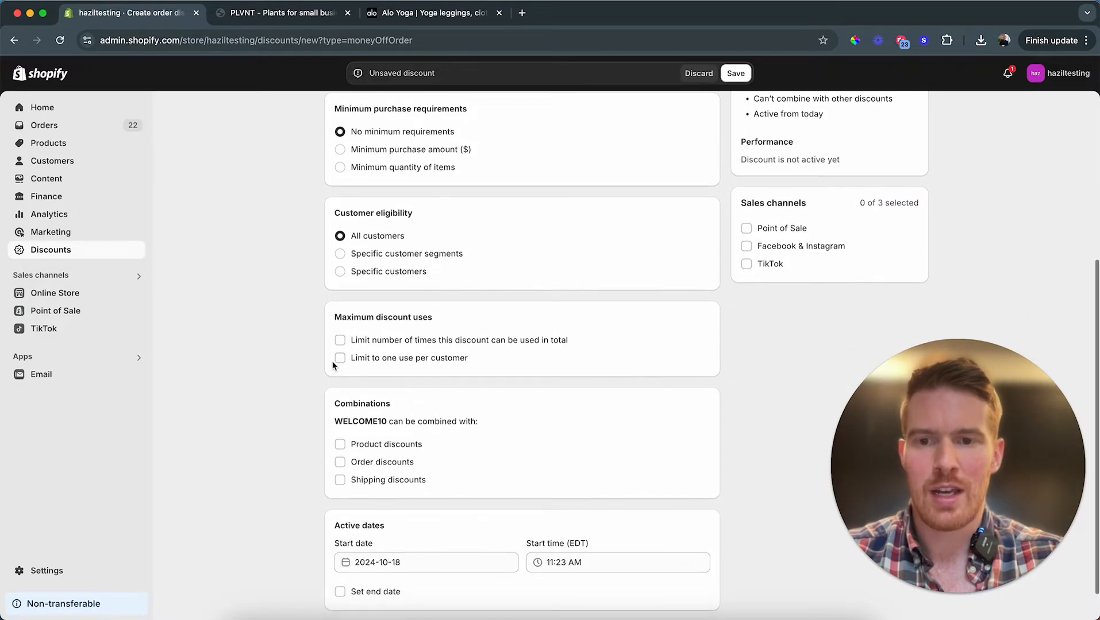
click(339, 358)
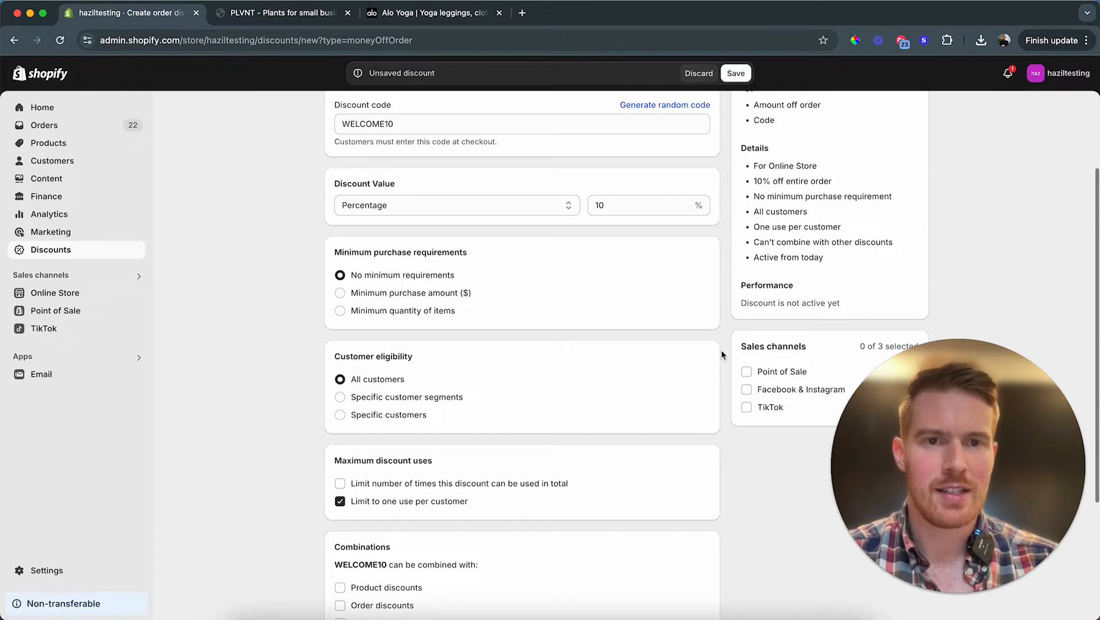
click(735, 73)
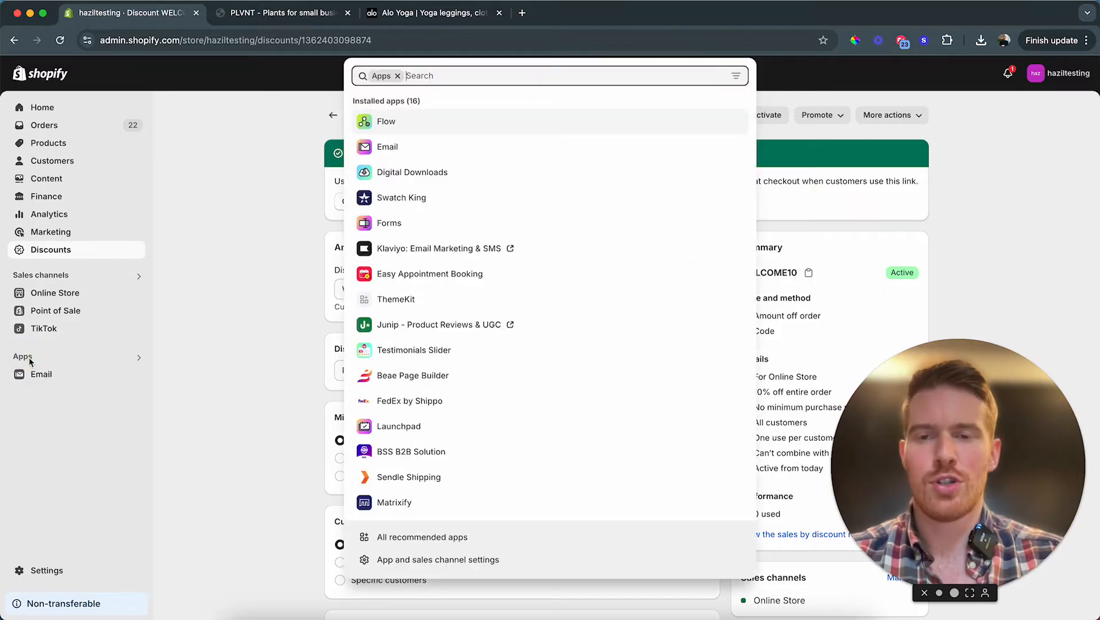
mouse_move(406, 228)
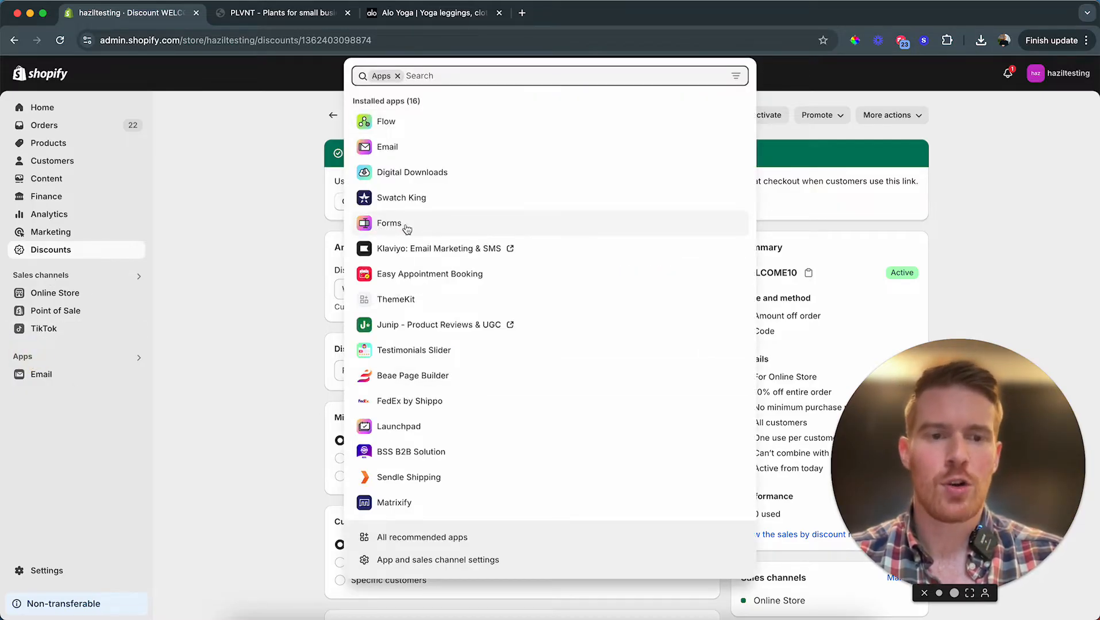
mouse_move(390, 223)
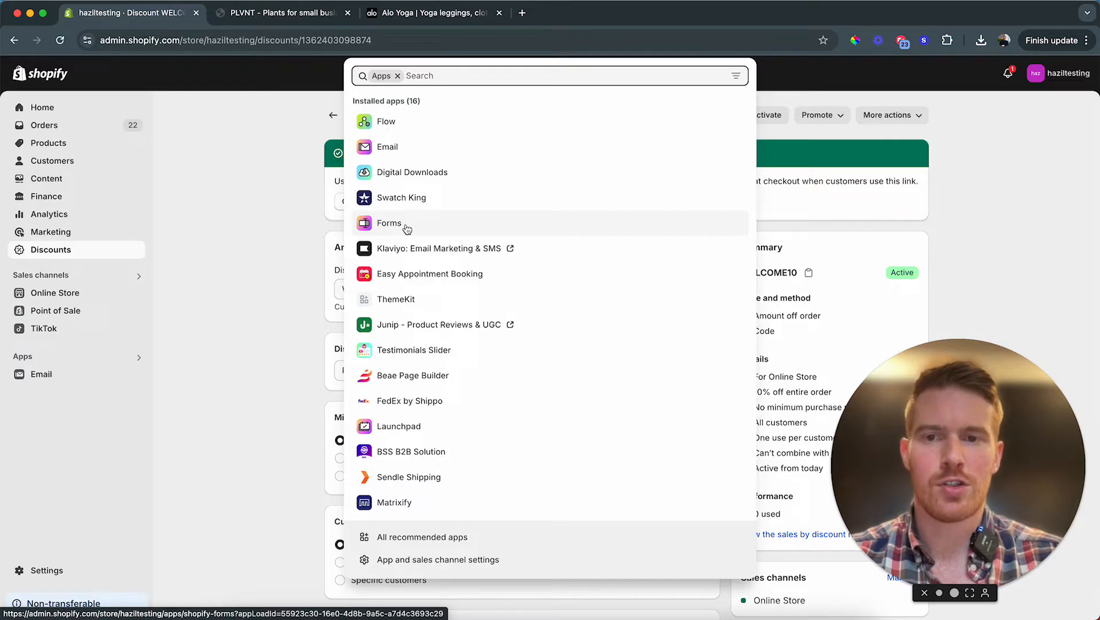
- Open the Forms app from the installed apps list
click(389, 223)
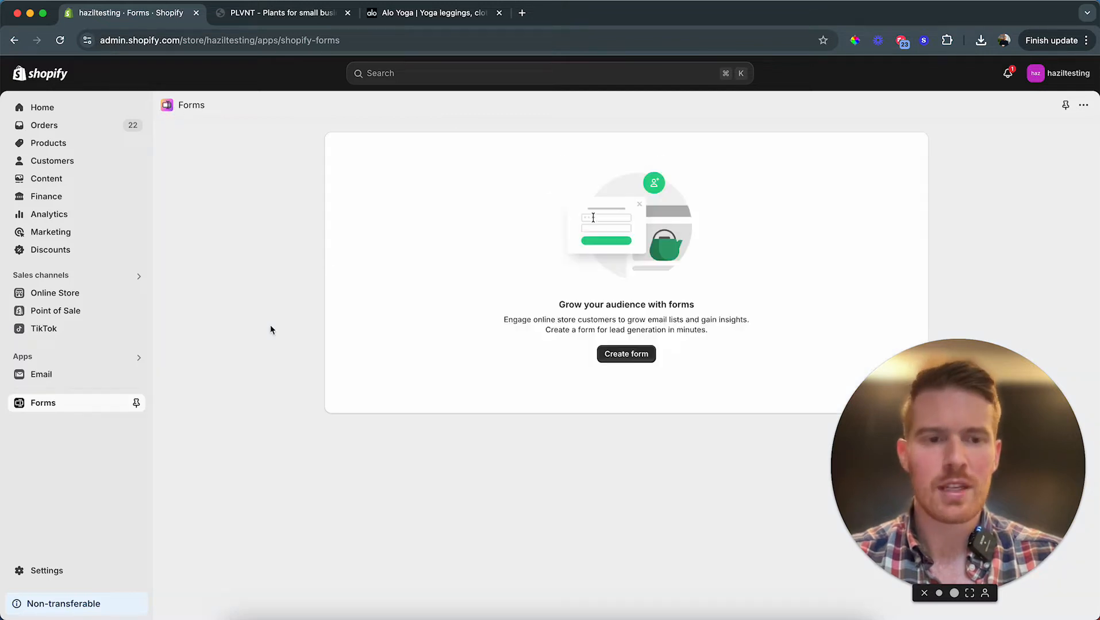
mouse_move(626, 354)
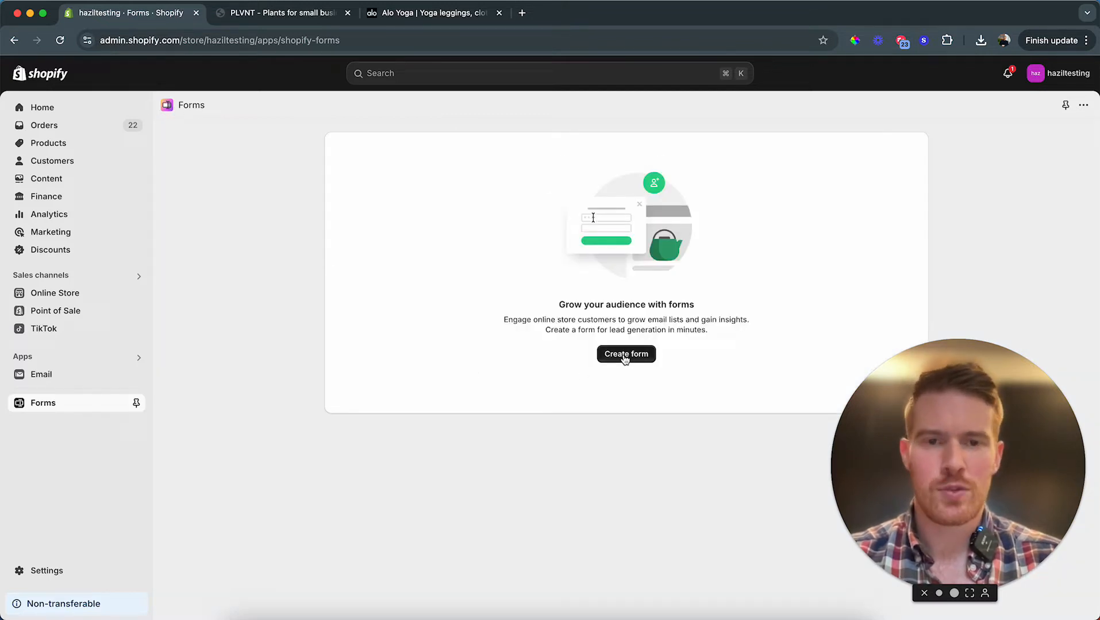
- Create a new Popup form named 'Email Collection'
click(625, 354)
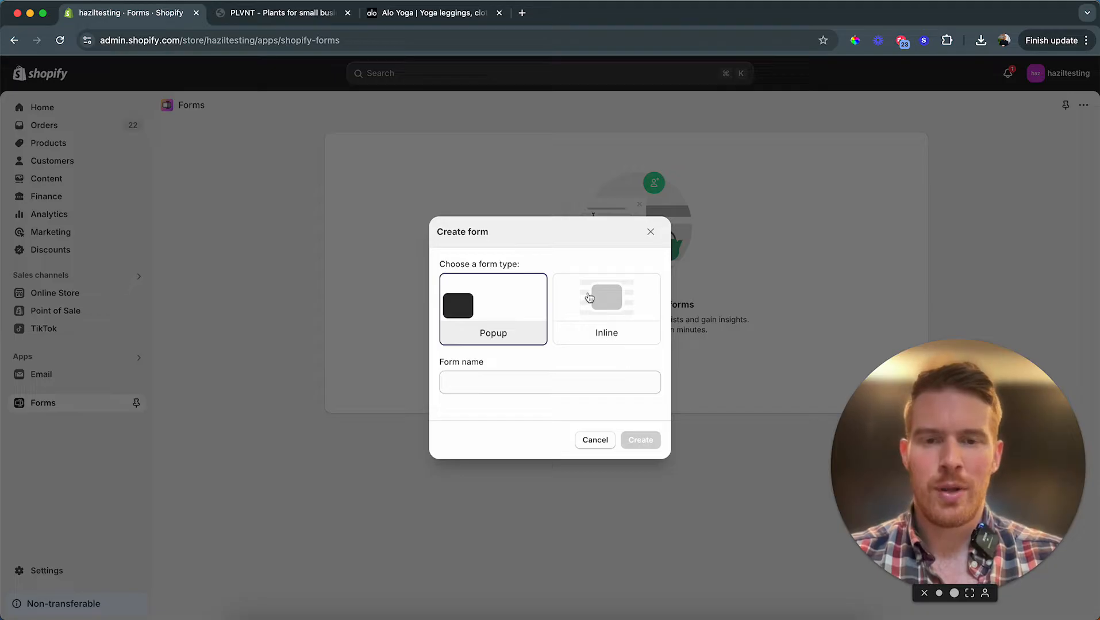
mouse_move(510, 323)
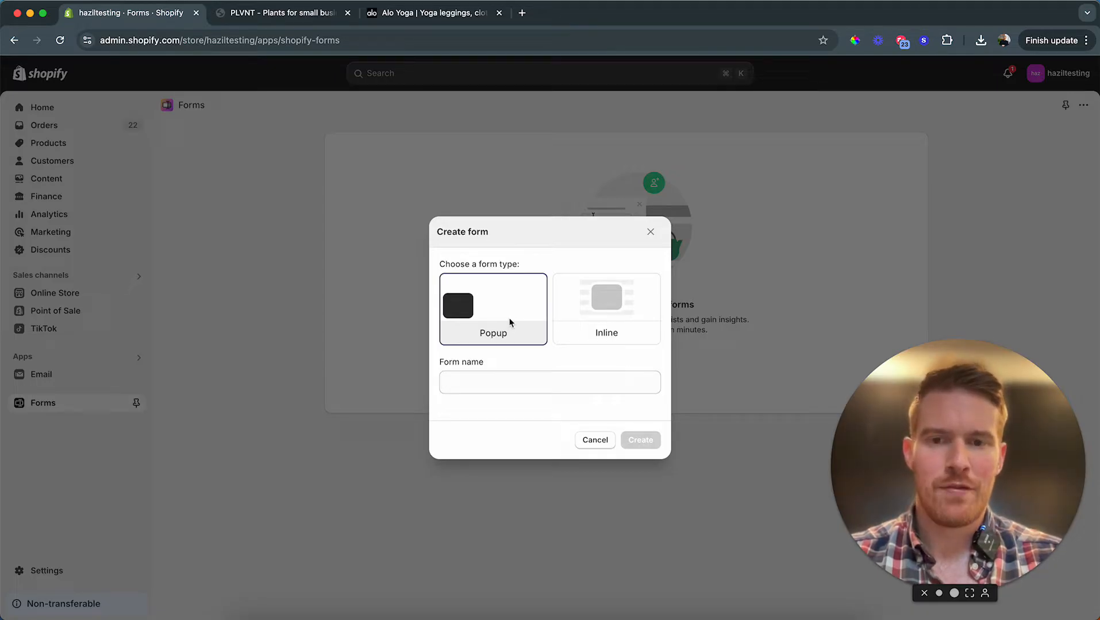
text(Email Collection)
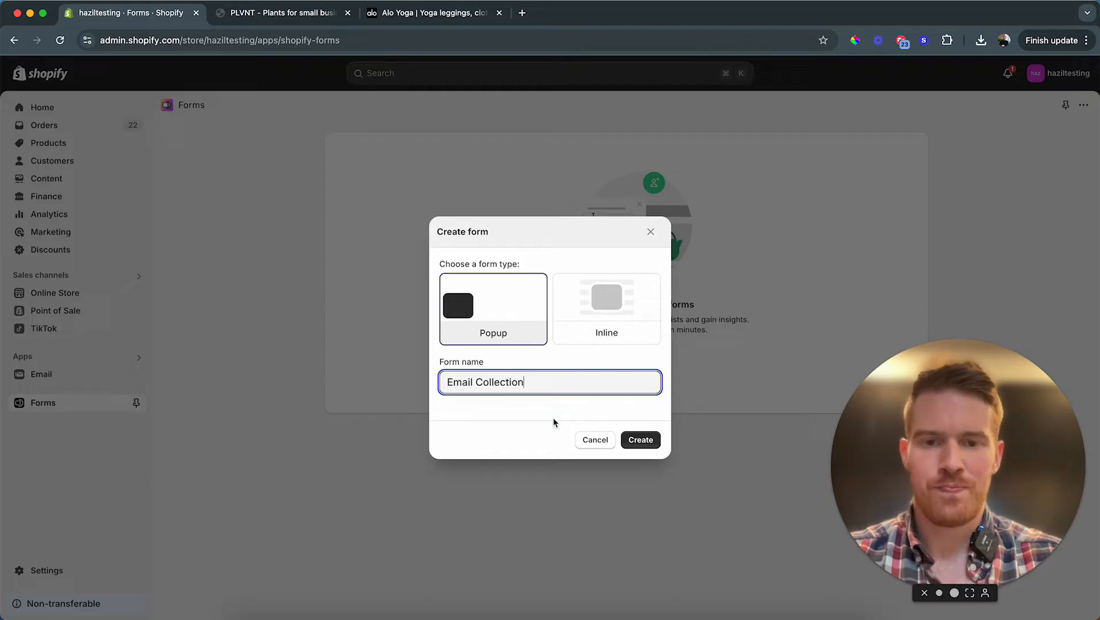
click(637, 441)
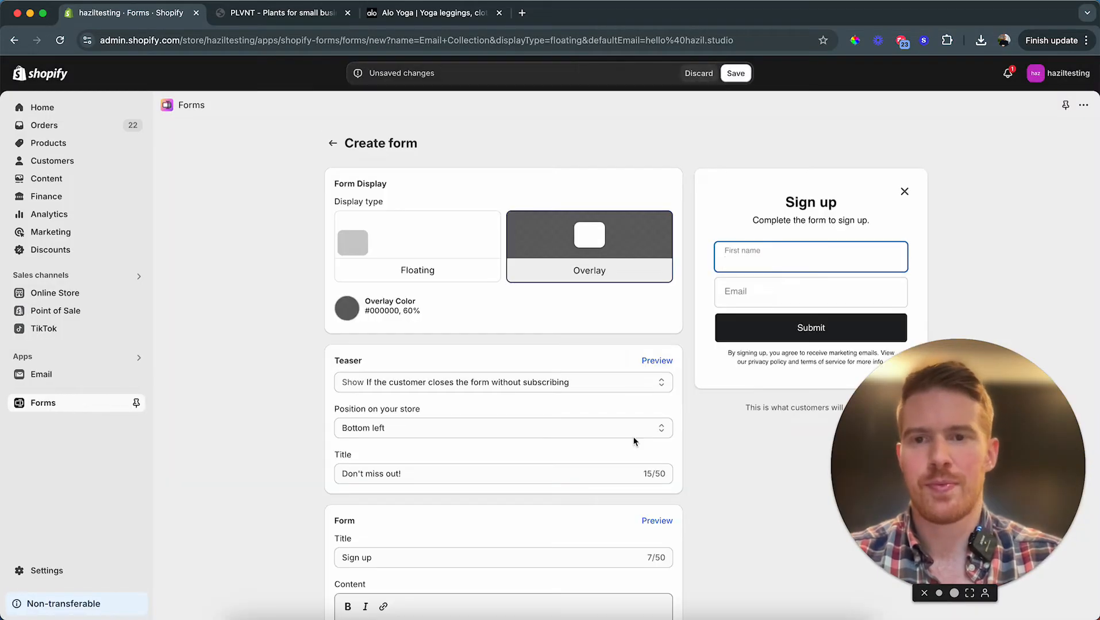
- Set the form title to 'Sign up and save' and content to 'Get 10% off your first order.'
scroll(down, 3)
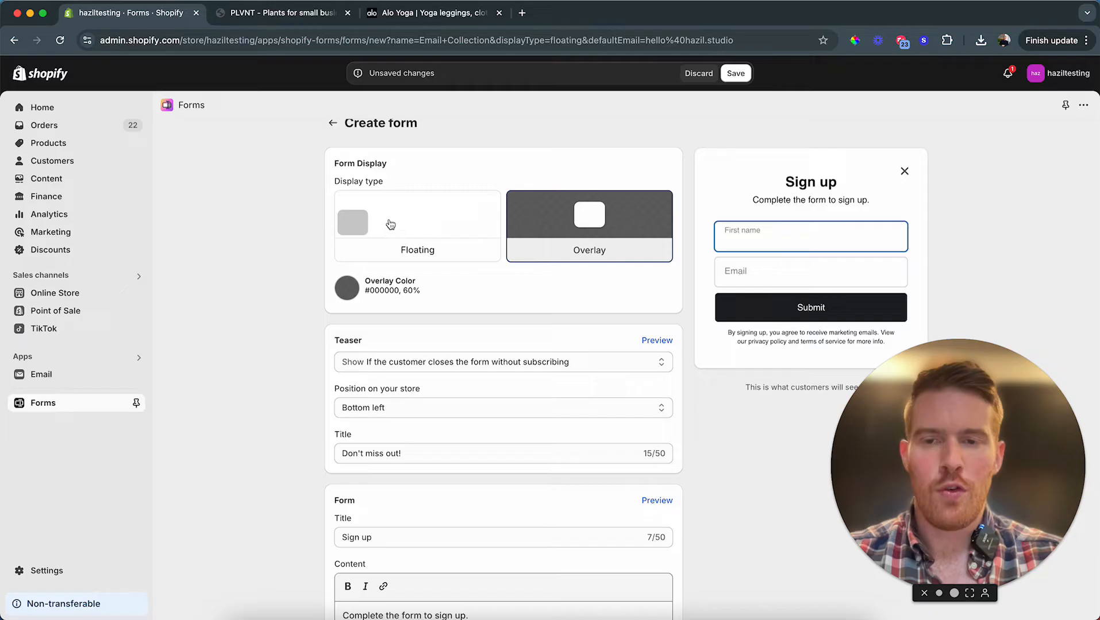
scroll(down, 3)
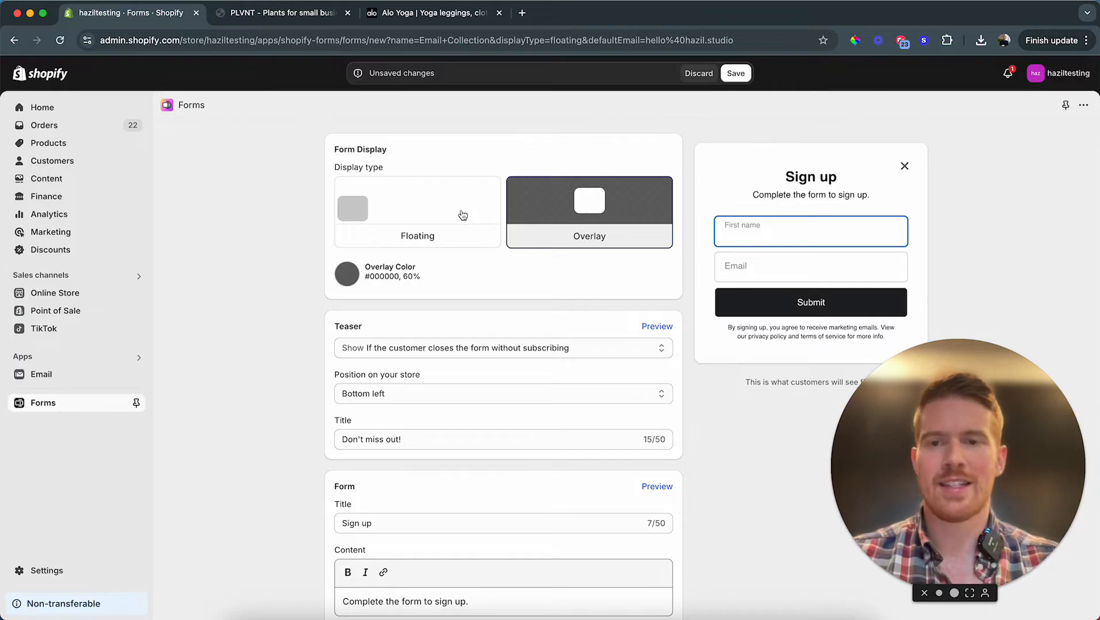
mouse_move(854, 183)
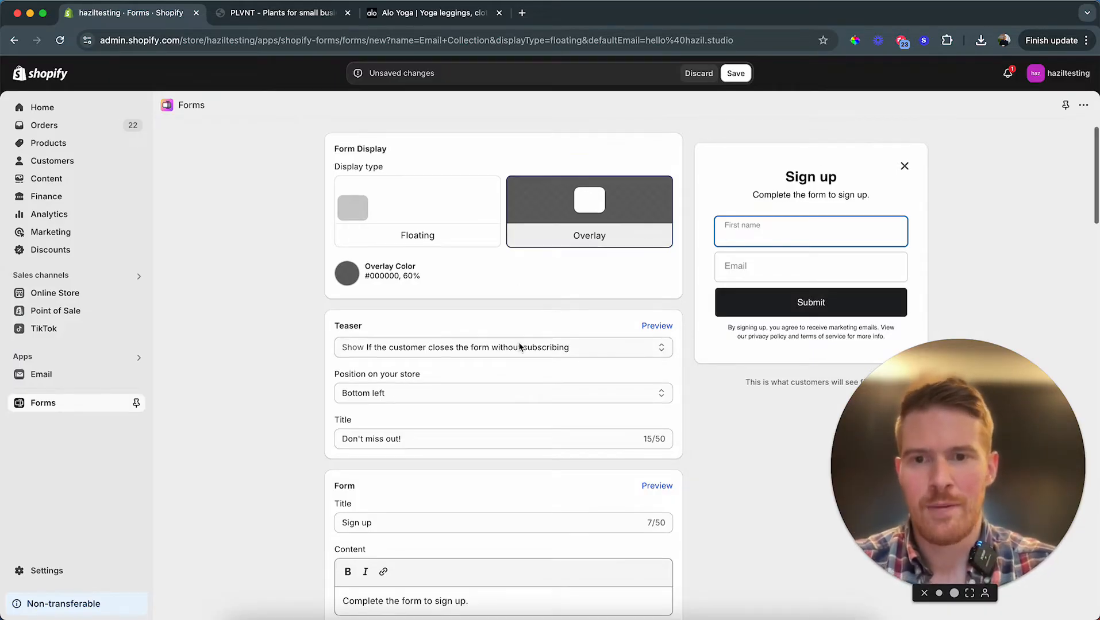
scroll(down, 3)
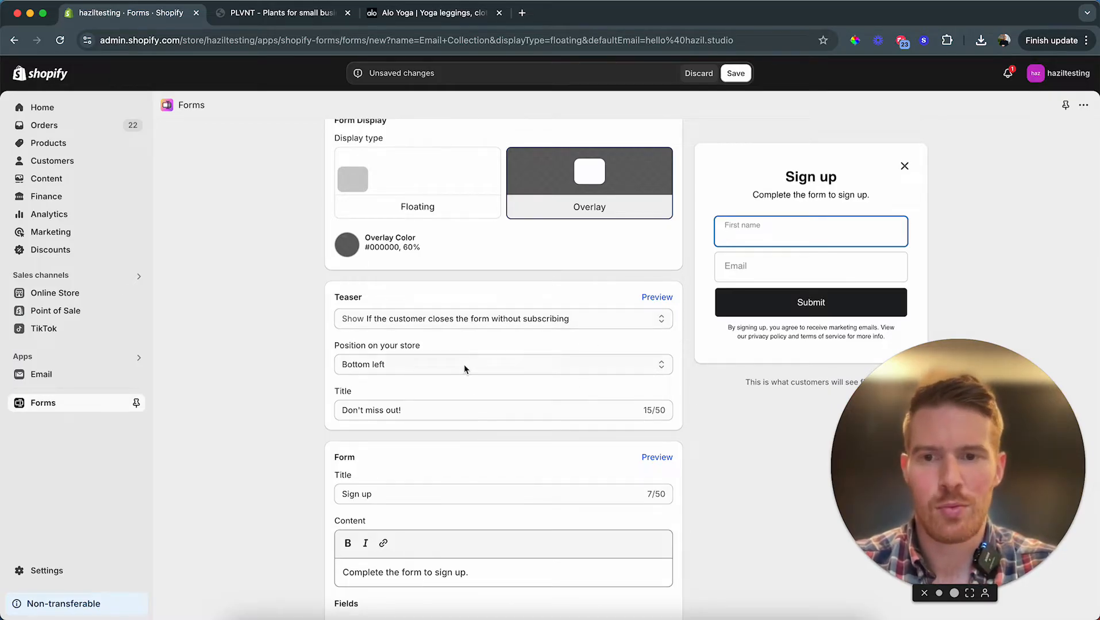
scroll(down, 3)
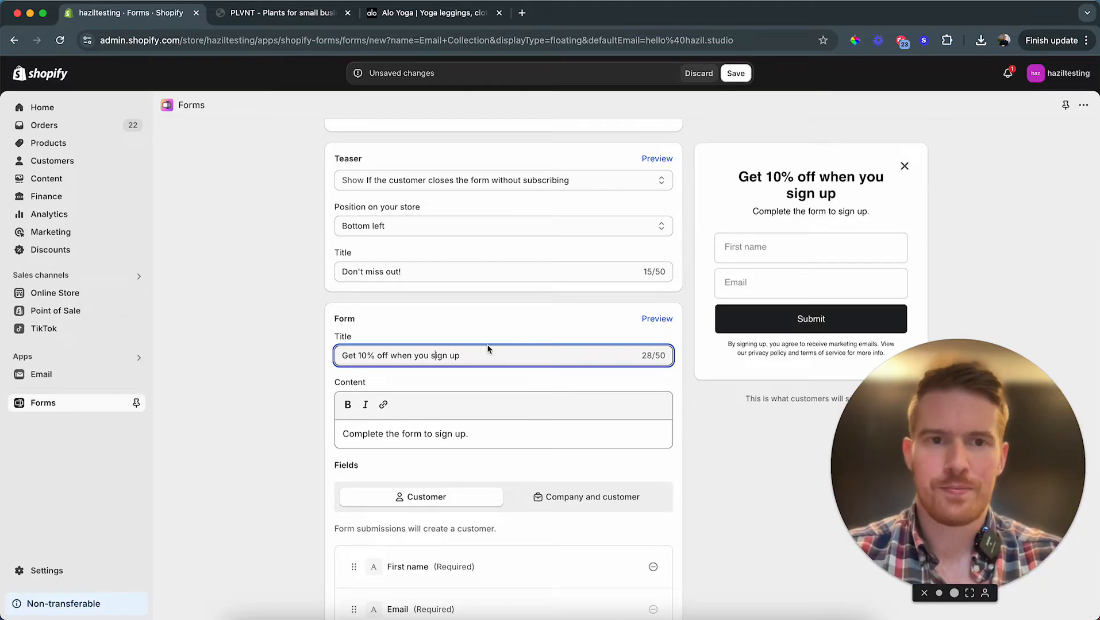
scroll(down, 3)
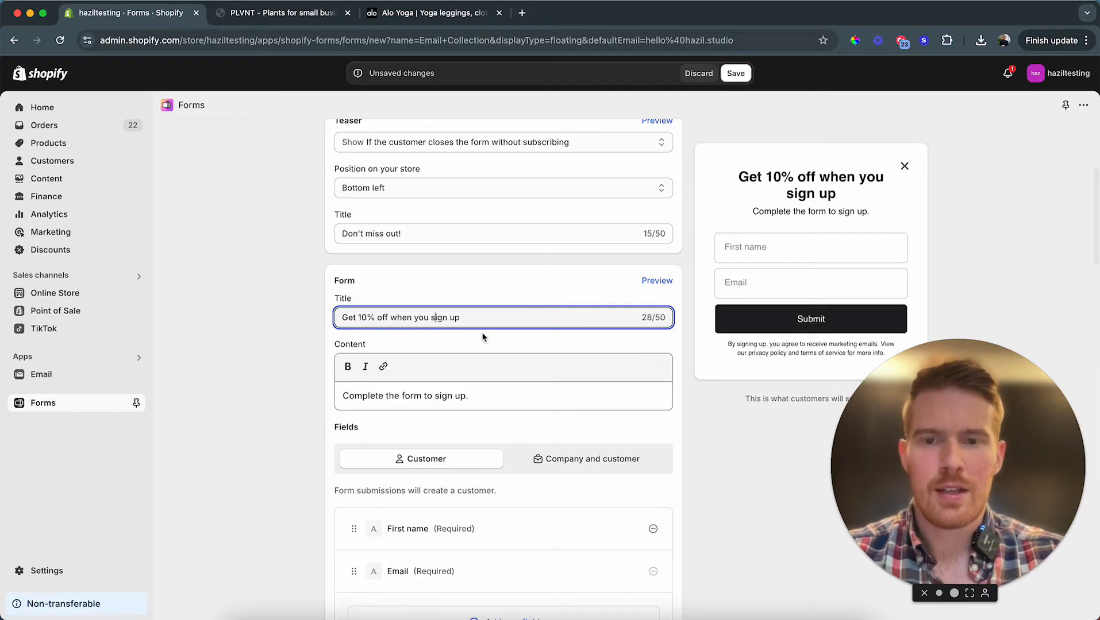
text(Sign up and save)
click(503, 396)
text(Get 10% off y)
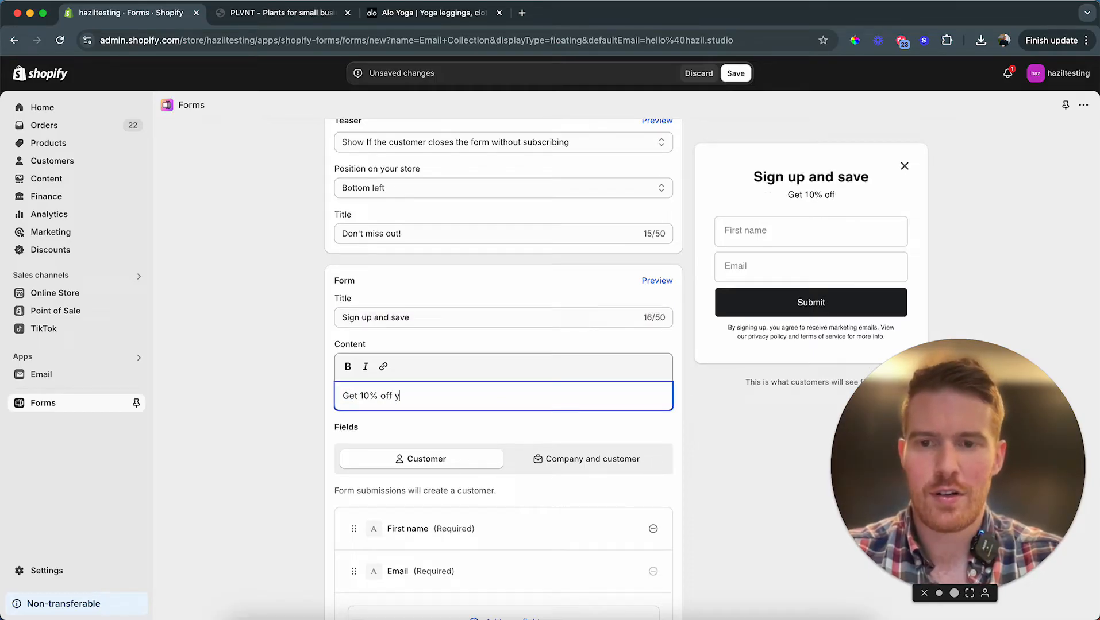
text(our first order.)
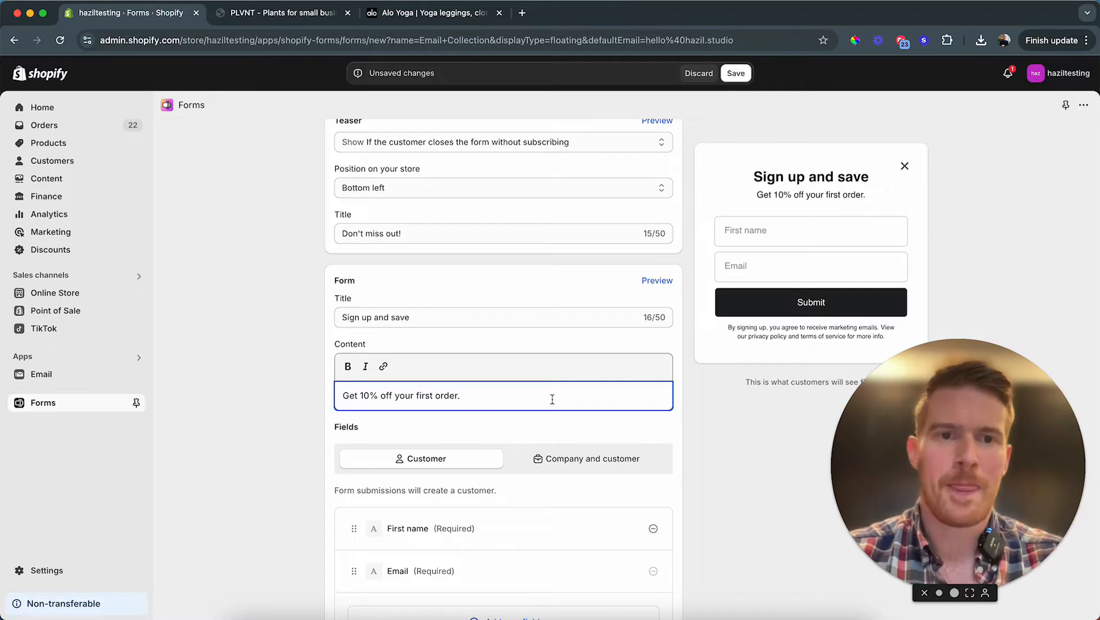
scroll(down, 3)
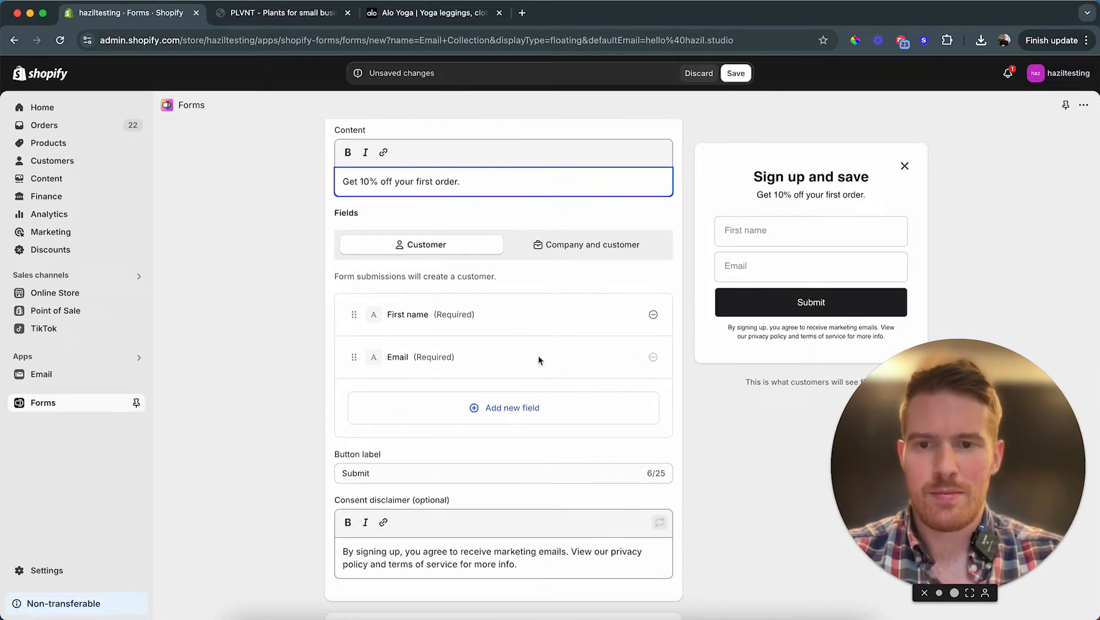
mouse_move(612, 535)
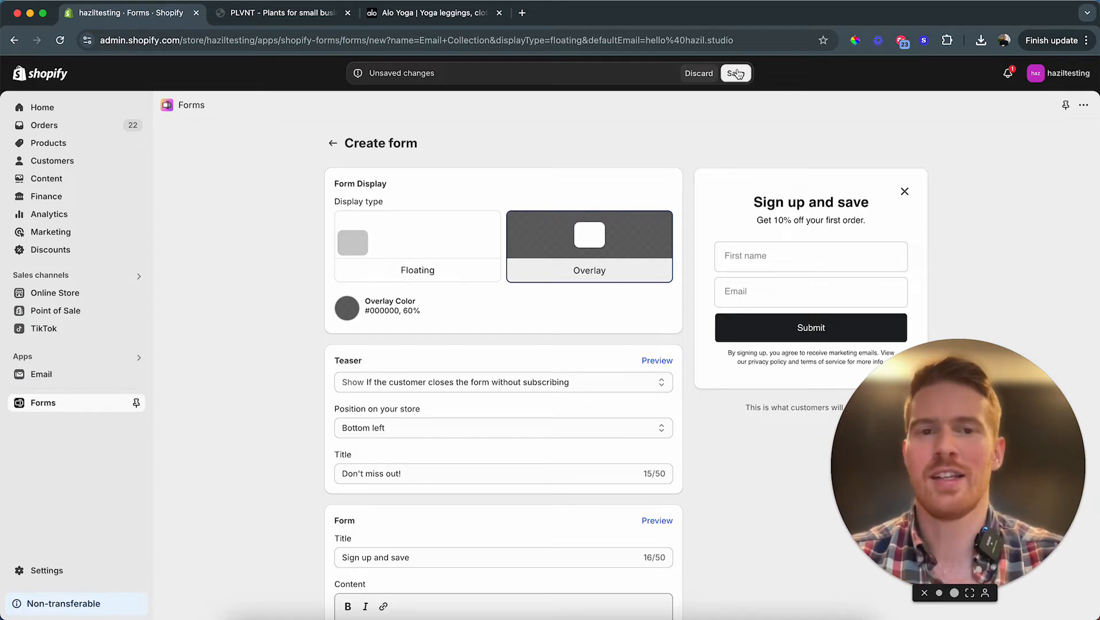
- Save the Email Collection form and go to the Online Store Themes page
click(734, 72)
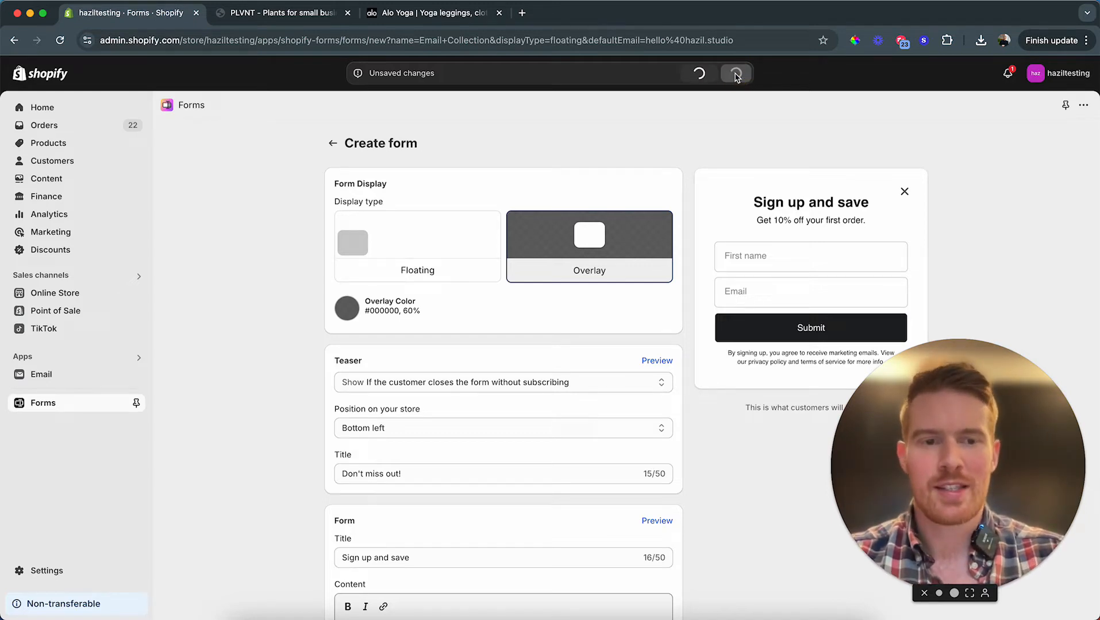
click(736, 72)
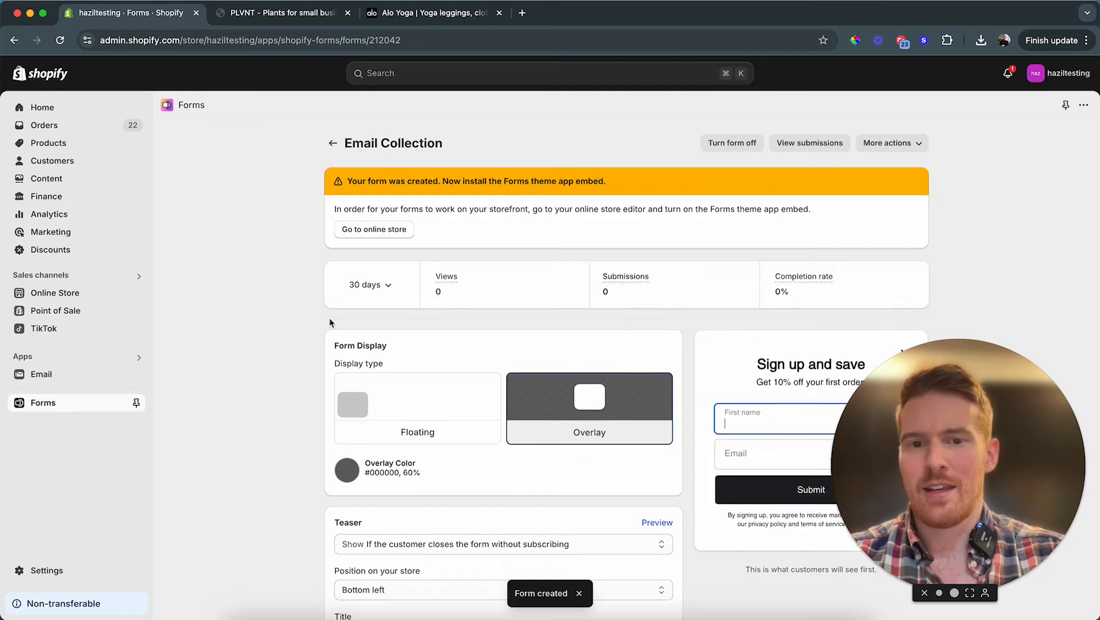
mouse_move(101, 293)
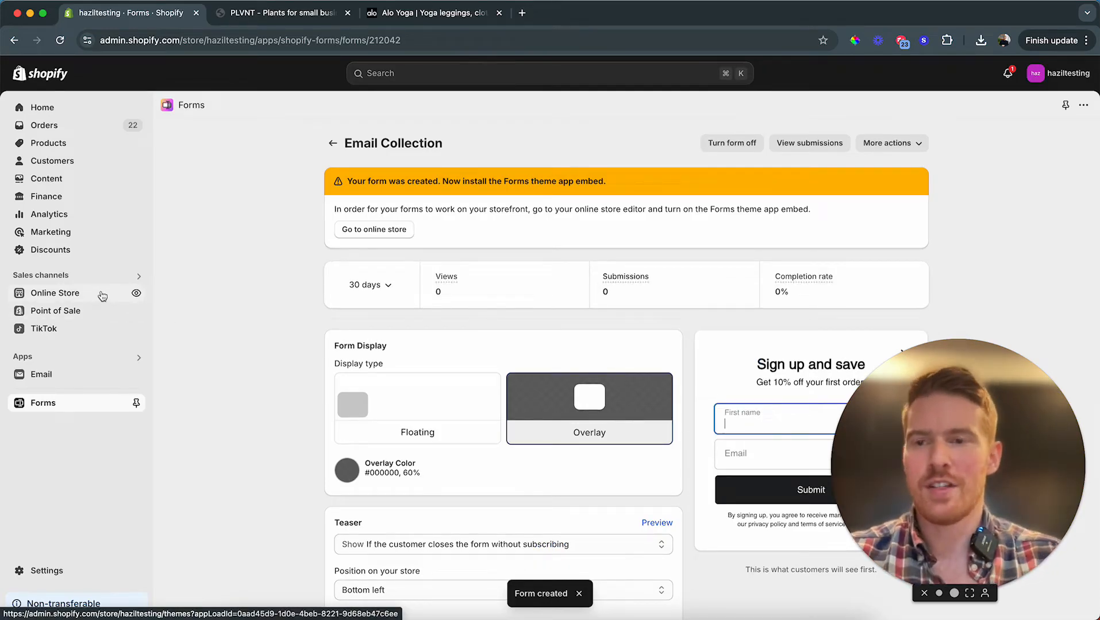
click(55, 293)
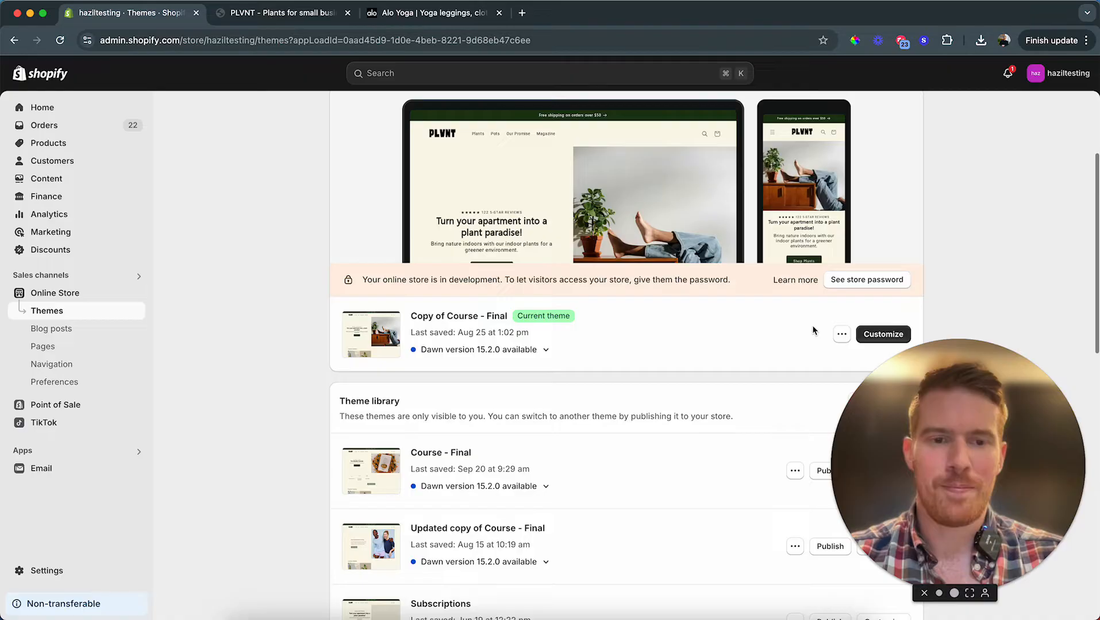
- Customize the current theme, turn on the Forms app embed, and save
click(883, 333)
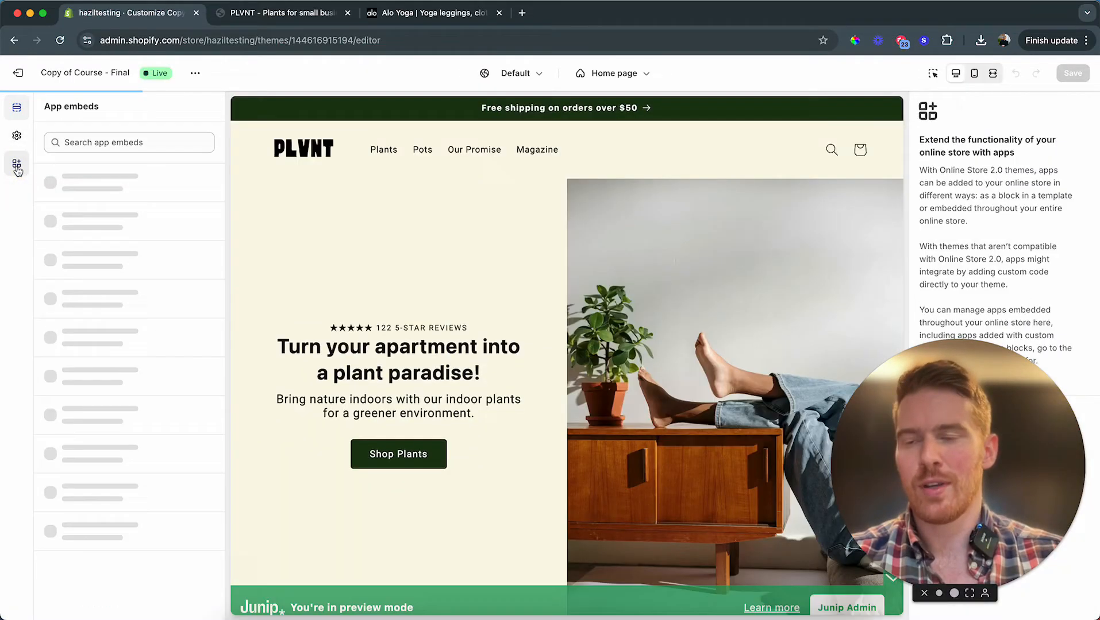
click(16, 165)
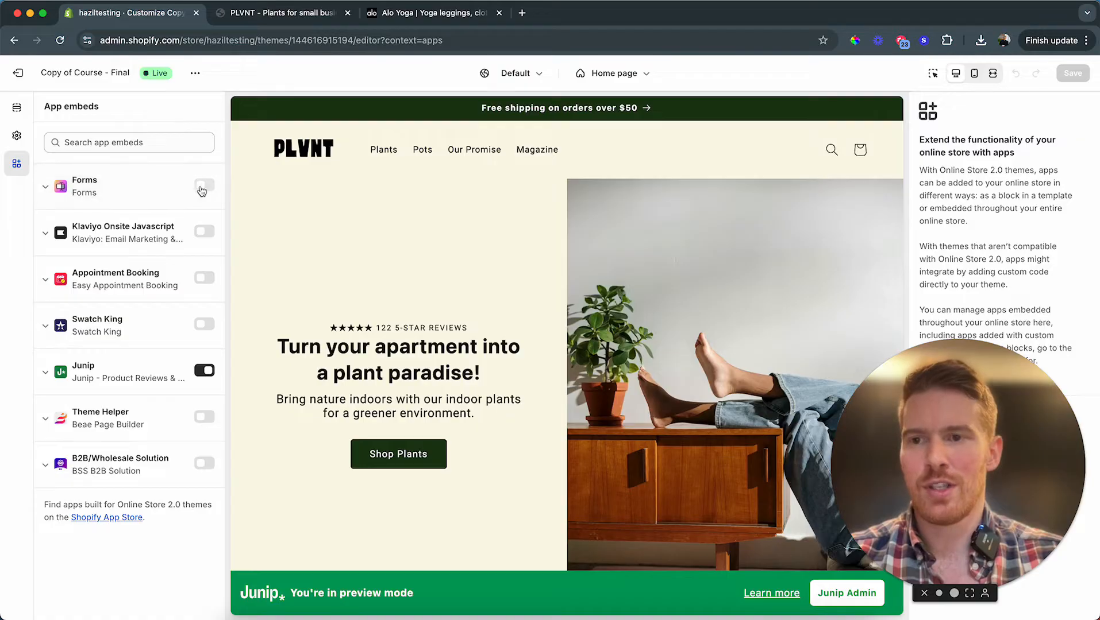
click(203, 184)
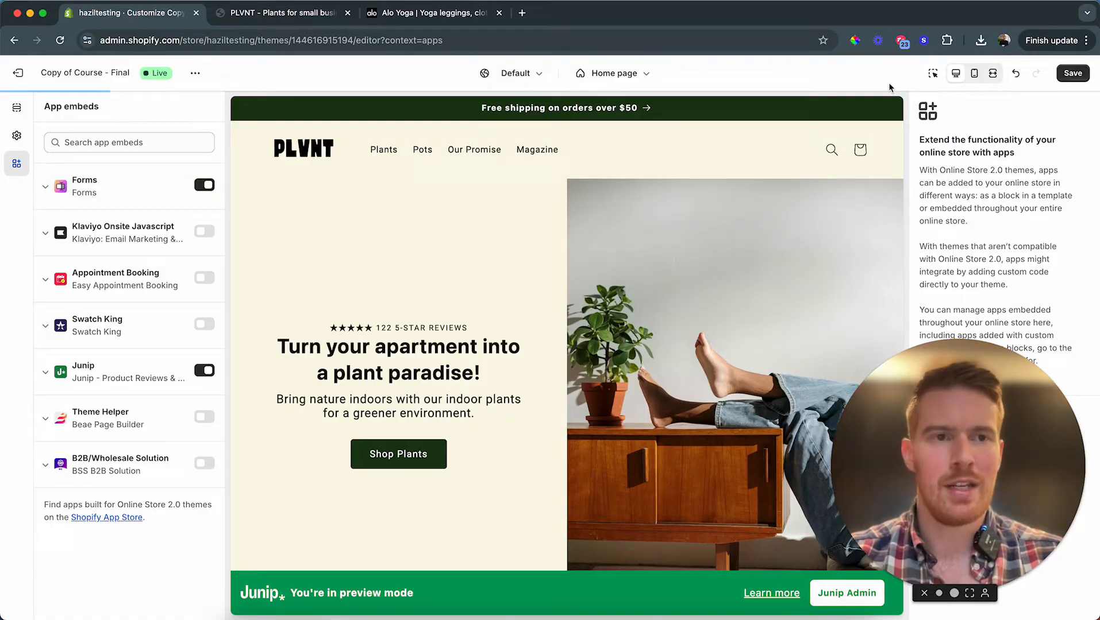
click(1072, 72)
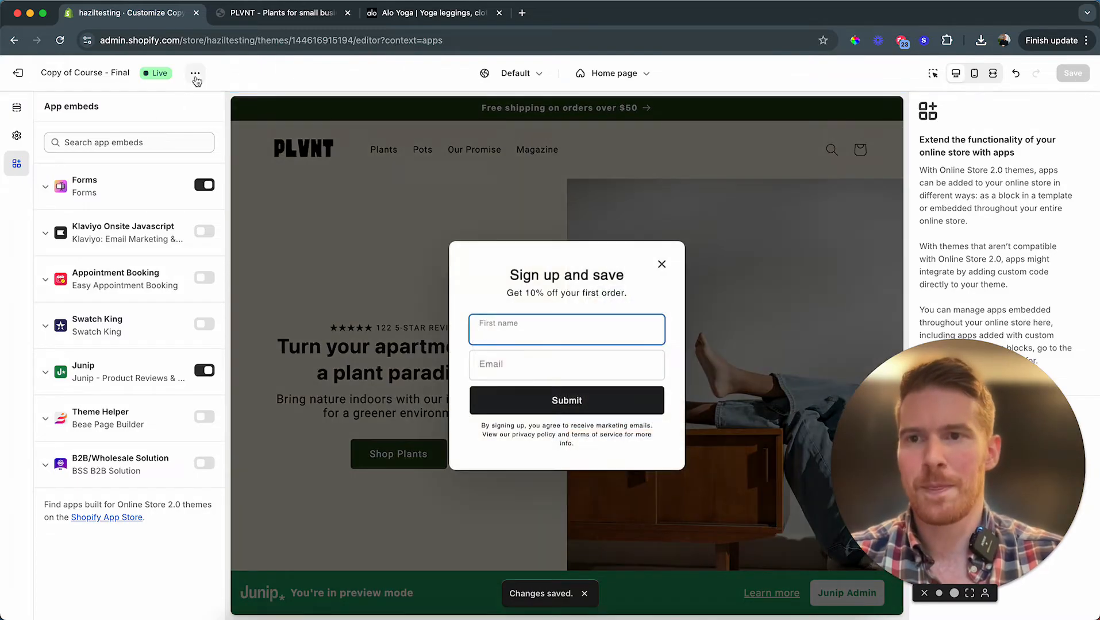
- Check the Sign up and save popup on the live storefront, then exit the theme editor
click(195, 72)
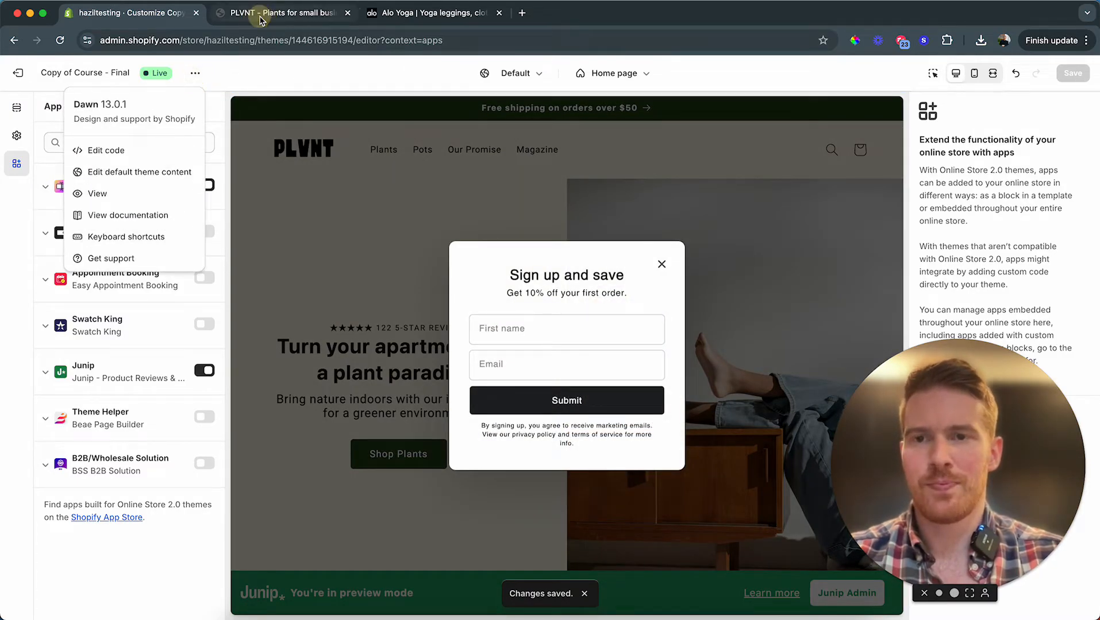
click(280, 13)
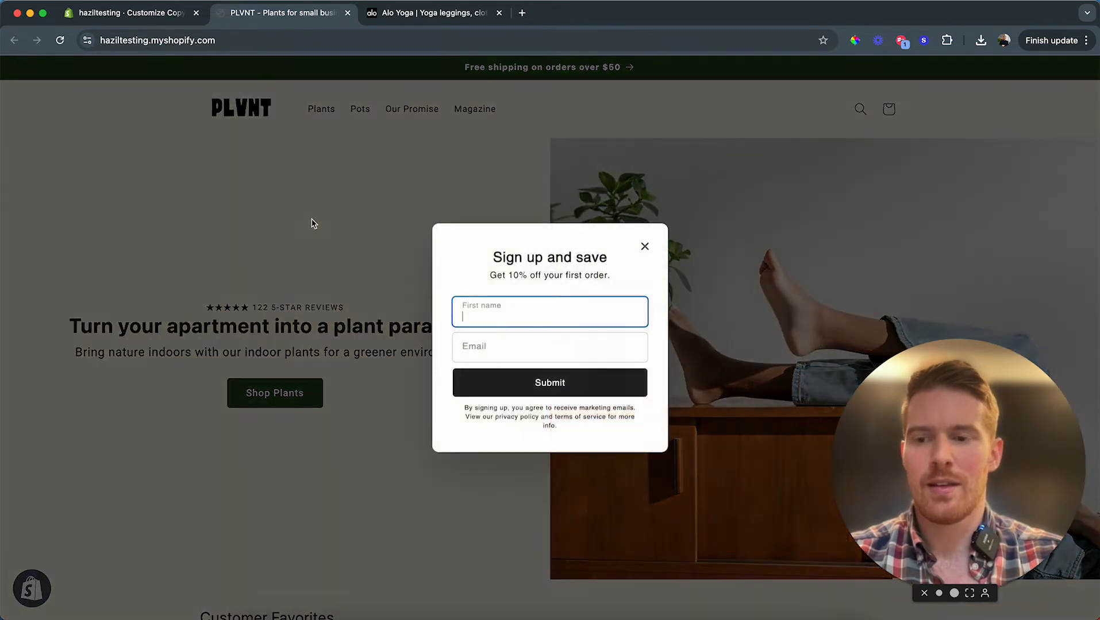
click(643, 246)
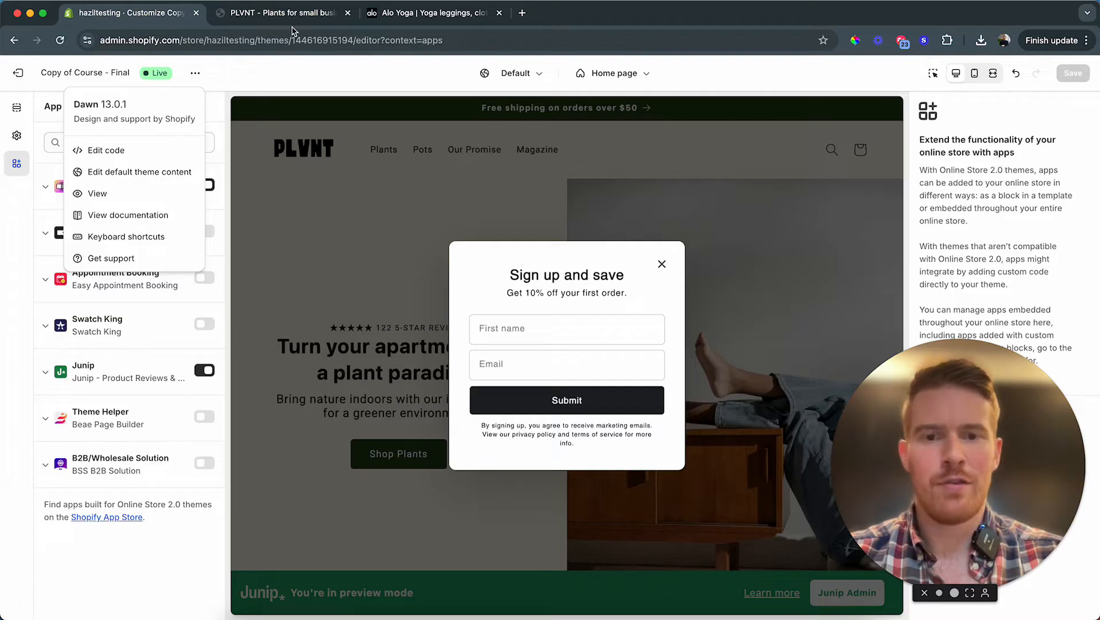
mouse_move(17, 72)
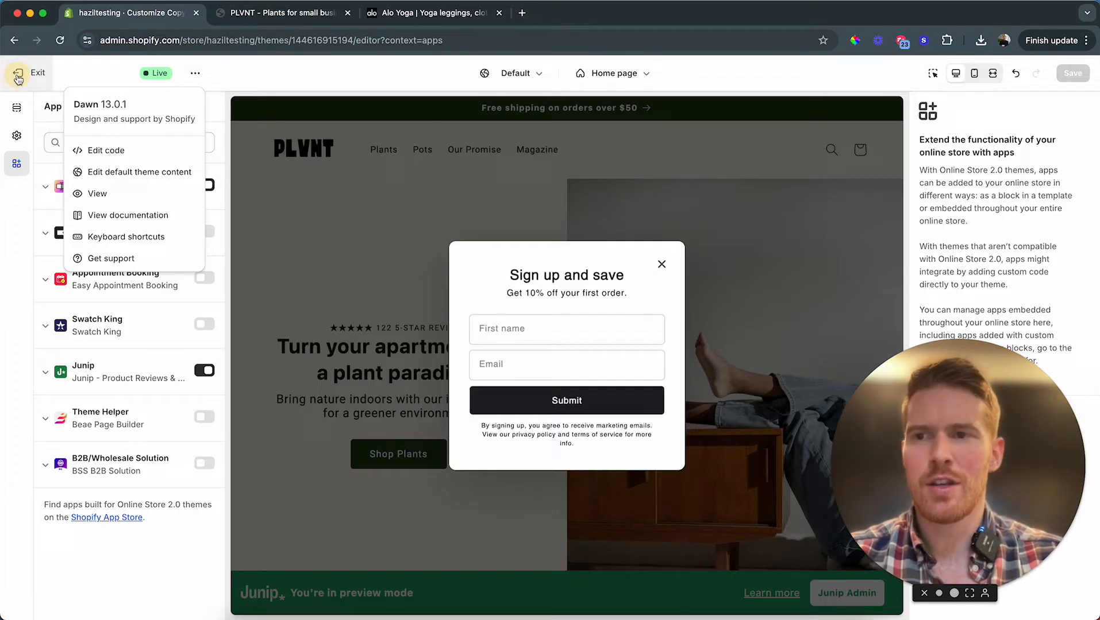
click(28, 73)
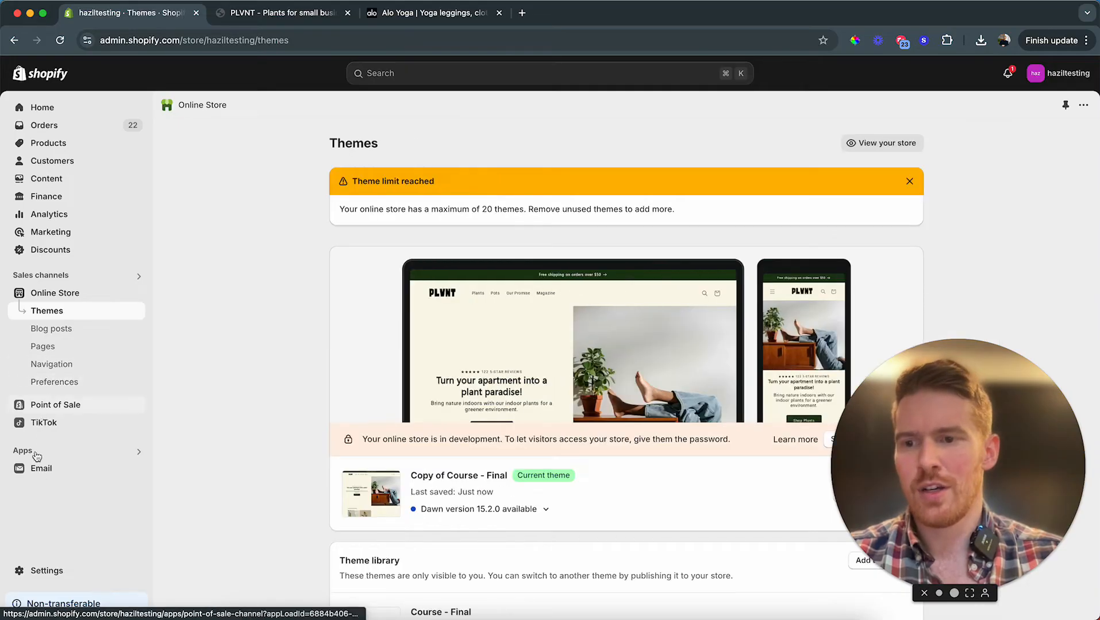
- Open the Email Collection form in the Forms app for editing
click(23, 451)
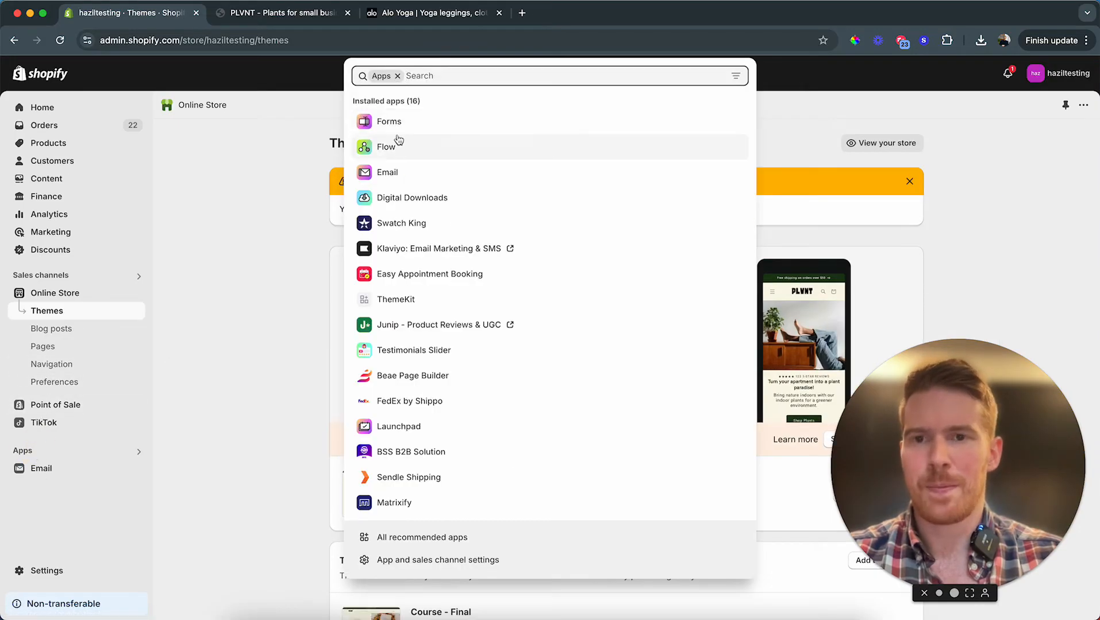
click(388, 121)
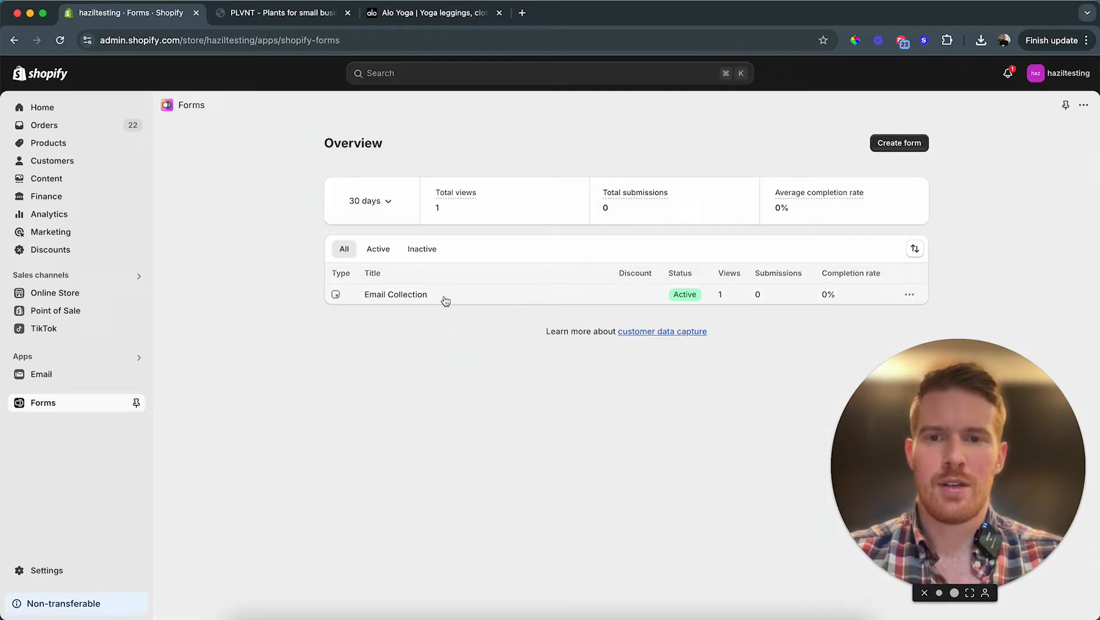
click(395, 294)
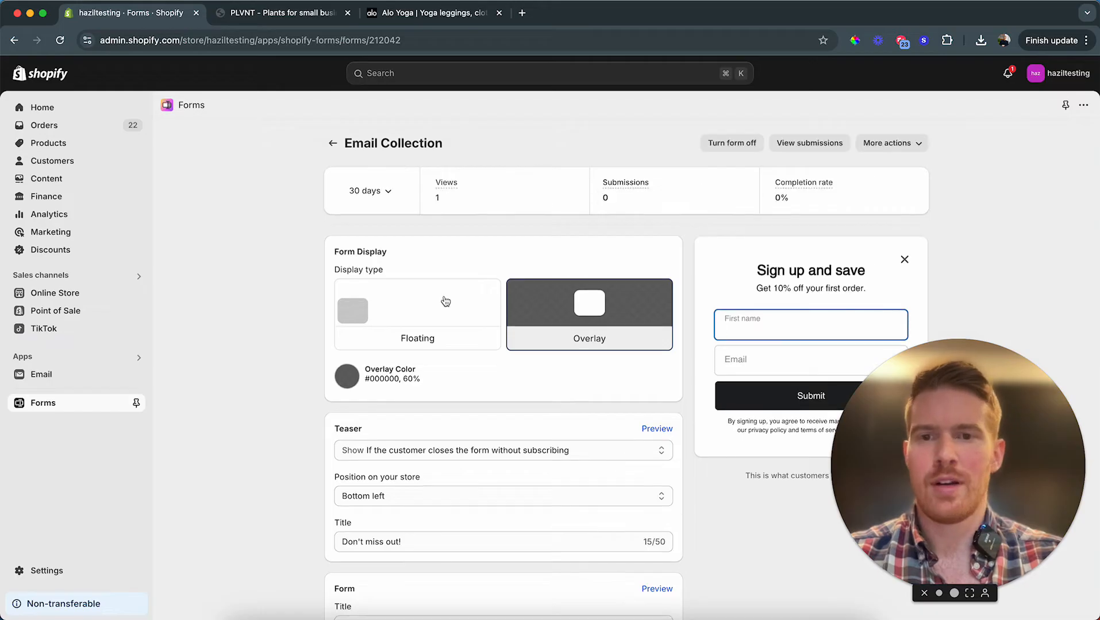
- Remove the First name field so the popup asks only for email, and save
scroll(down, 3)
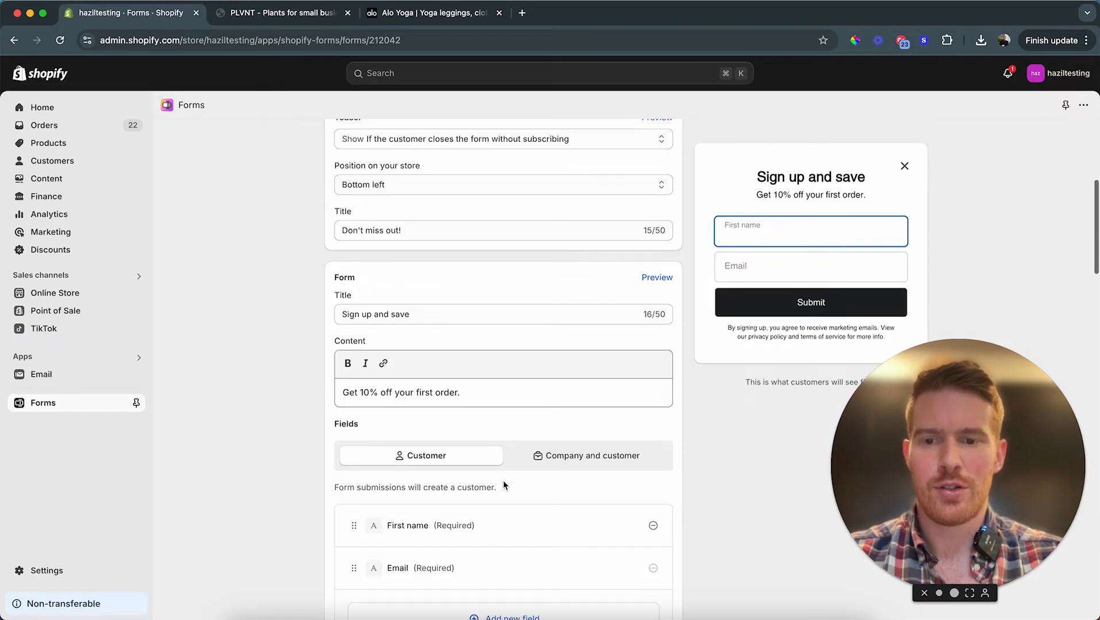
scroll(down, 3)
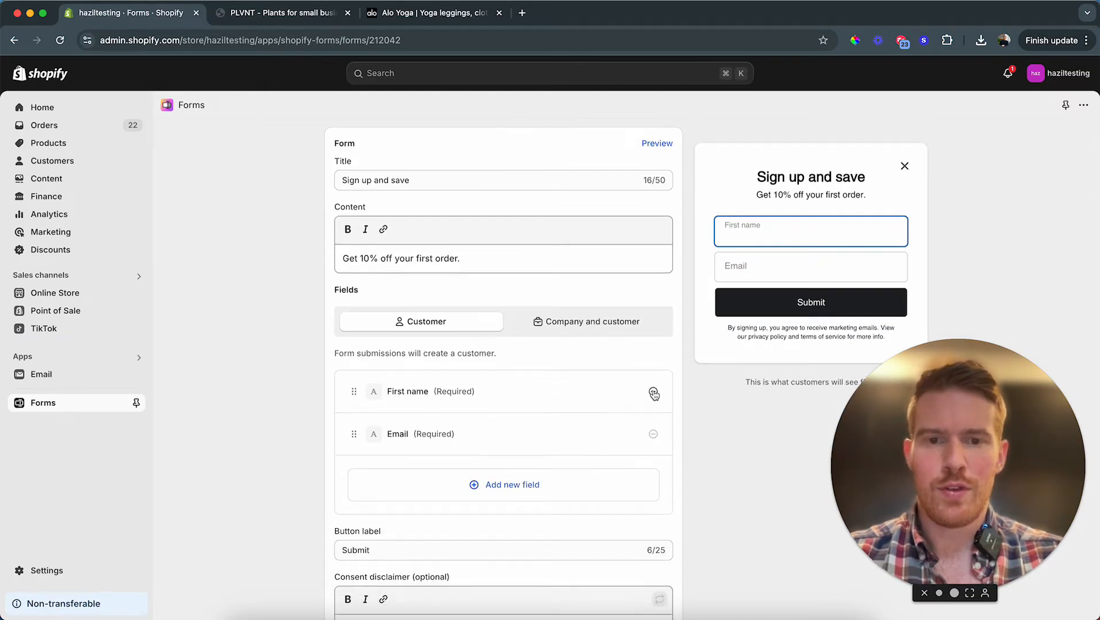
click(653, 391)
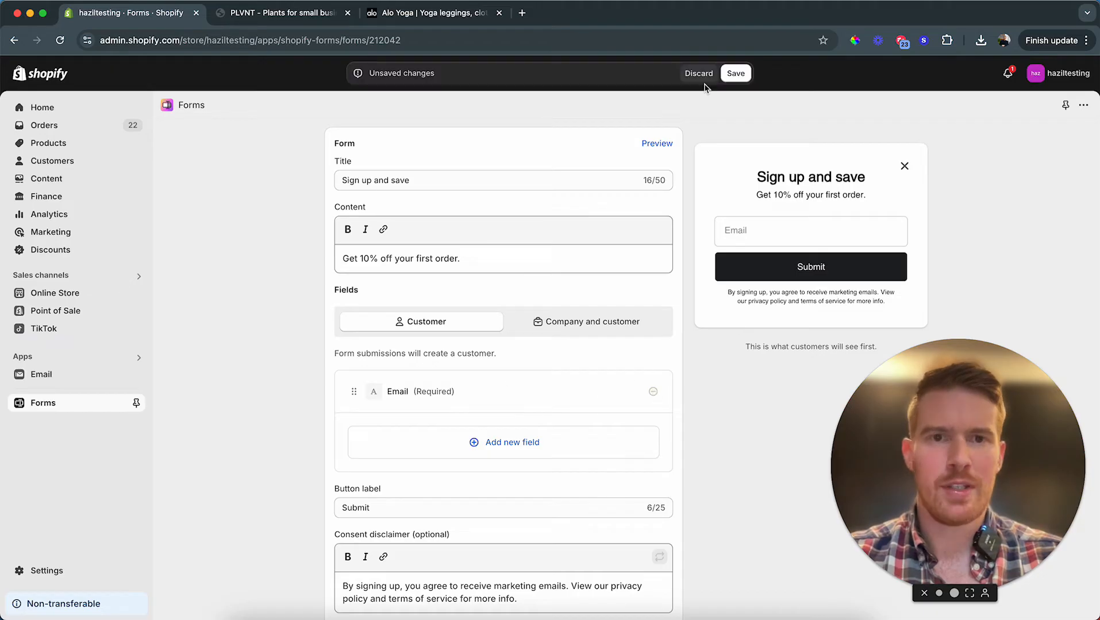
click(735, 73)
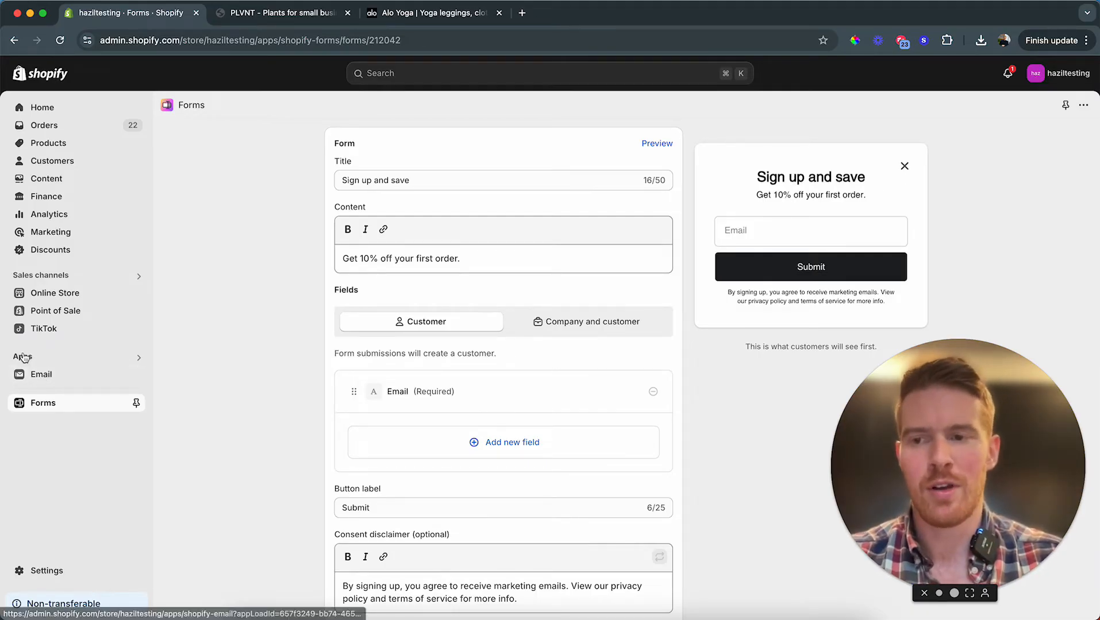
- Open the Email app and start creating a new automation from templates
click(22, 357)
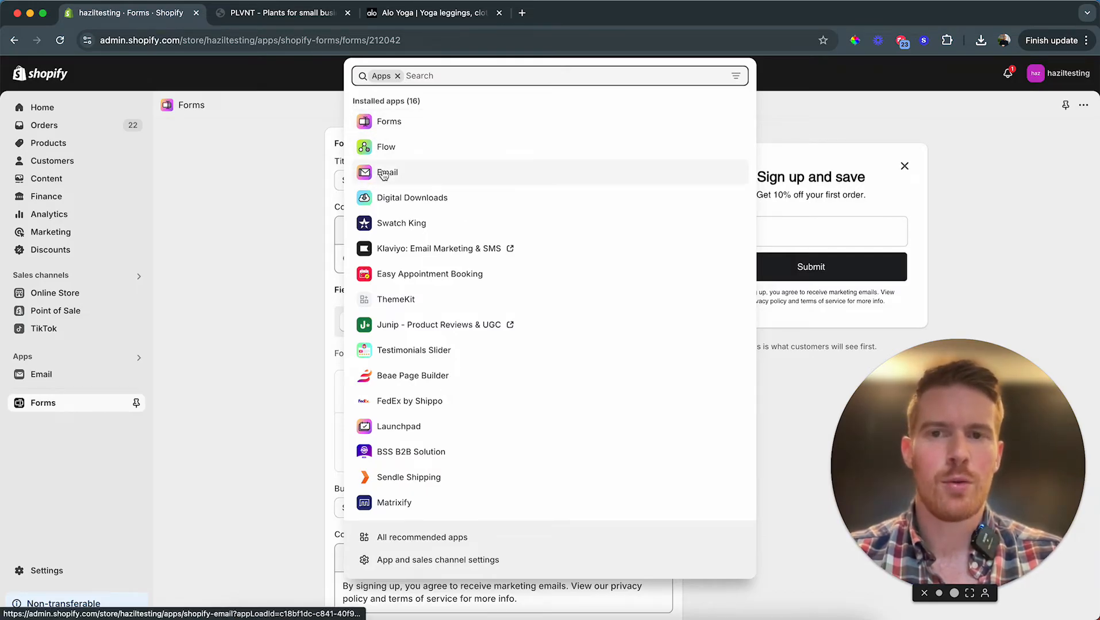
click(387, 172)
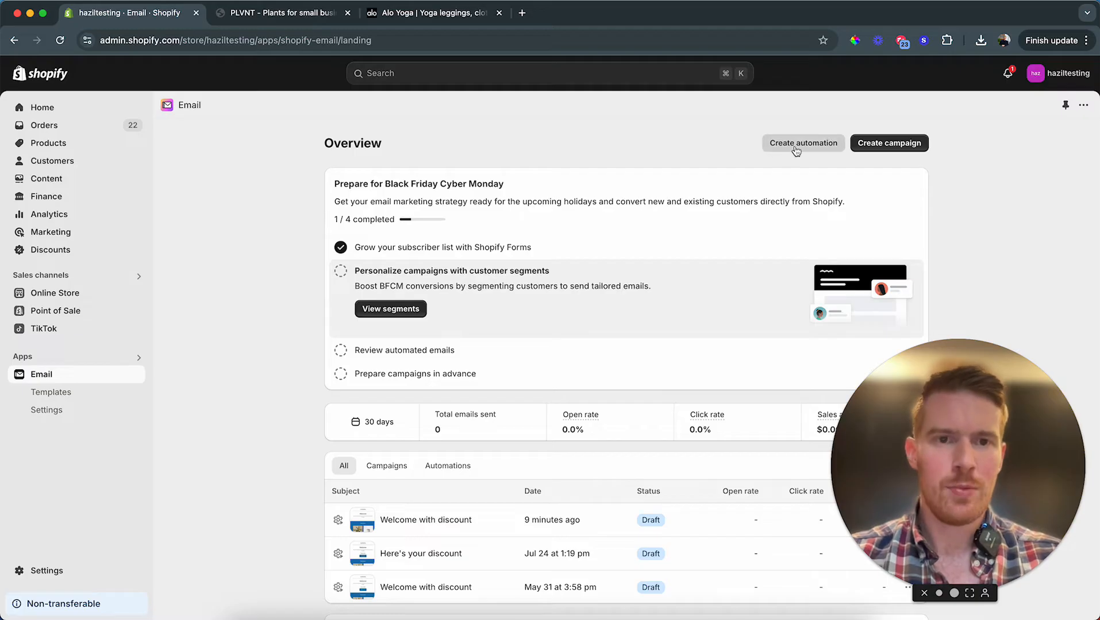
mouse_move(815, 148)
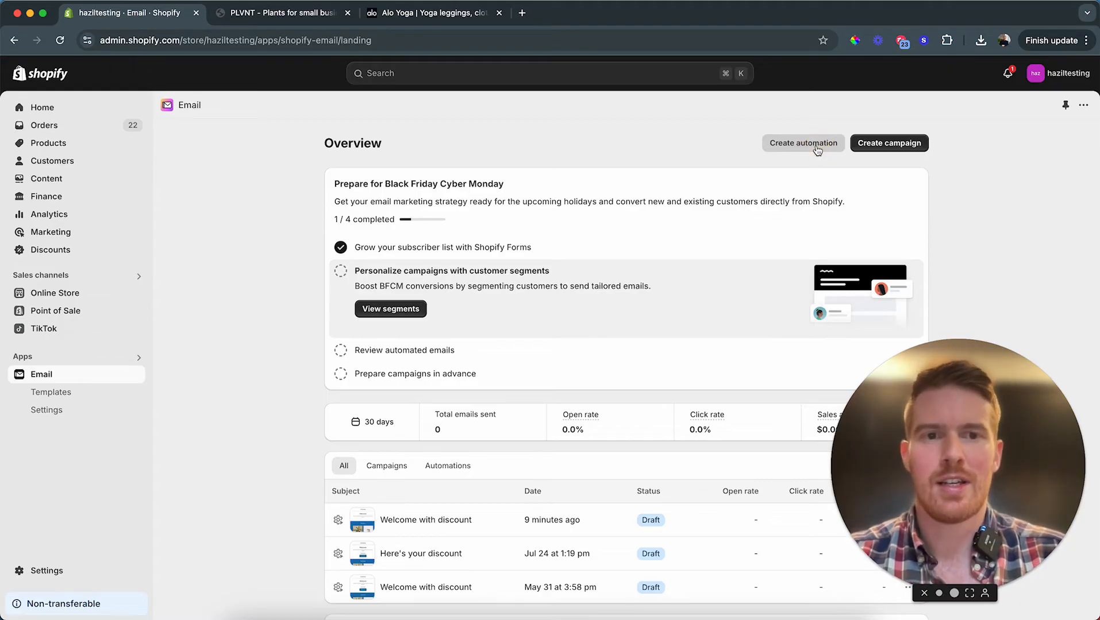
click(802, 143)
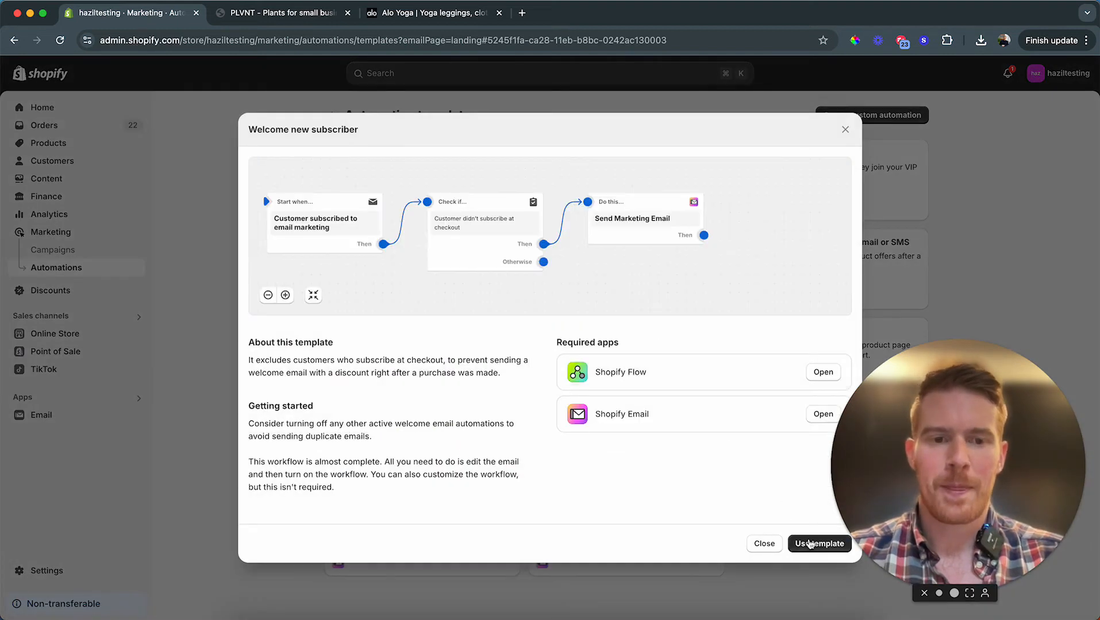
mouse_move(668, 377)
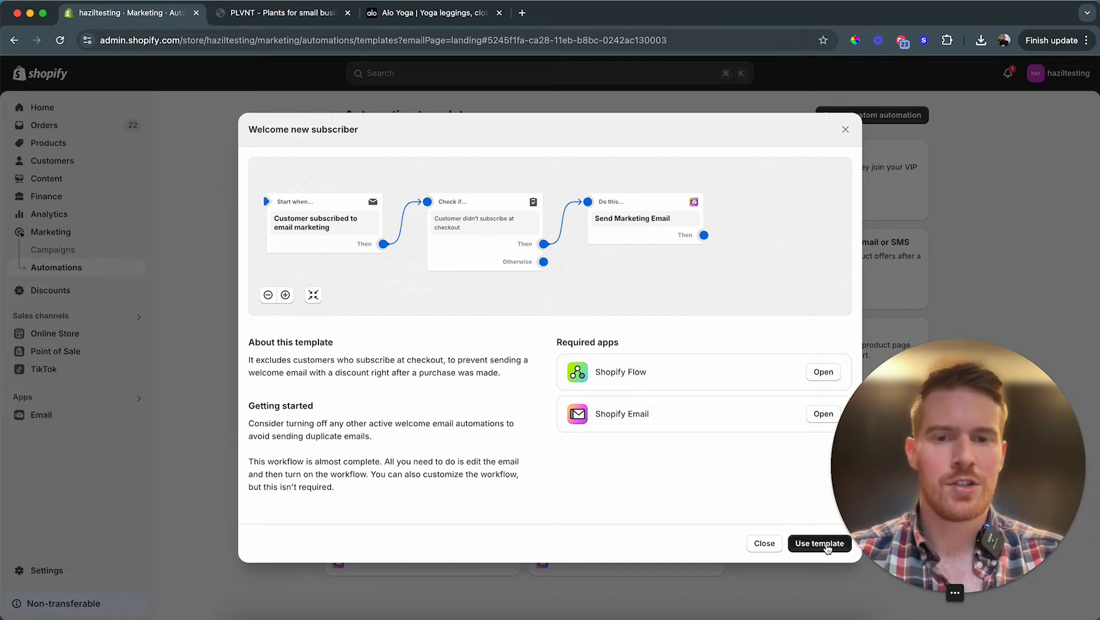
- Use the Welcome new subscribers template and review its Send Marketing Email step's email preview
click(818, 543)
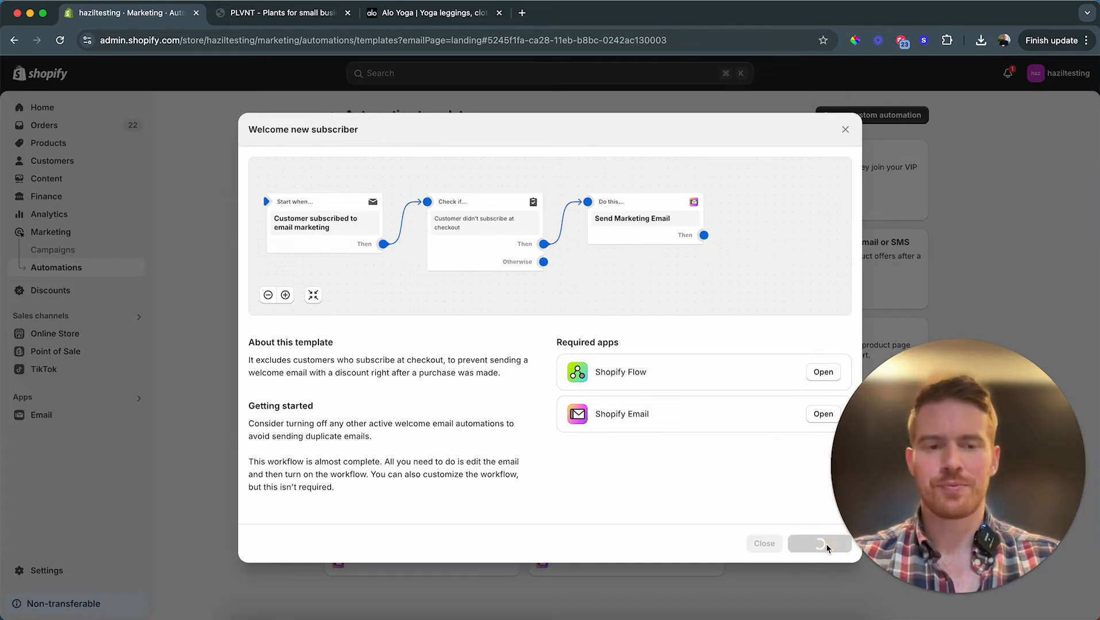
click(819, 543)
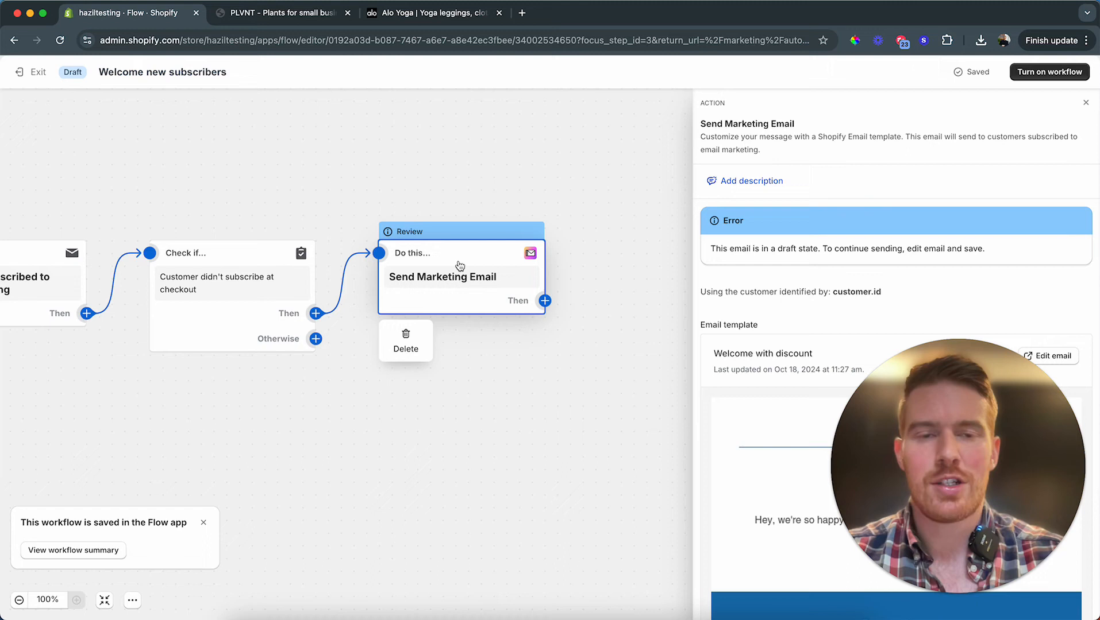
mouse_move(326, 284)
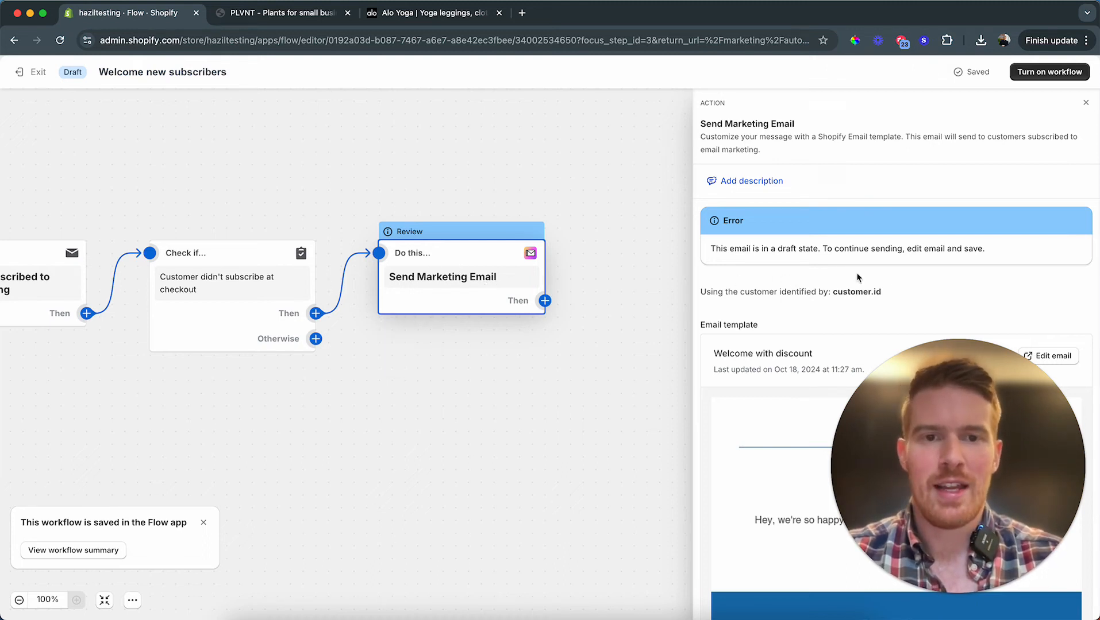
click(531, 252)
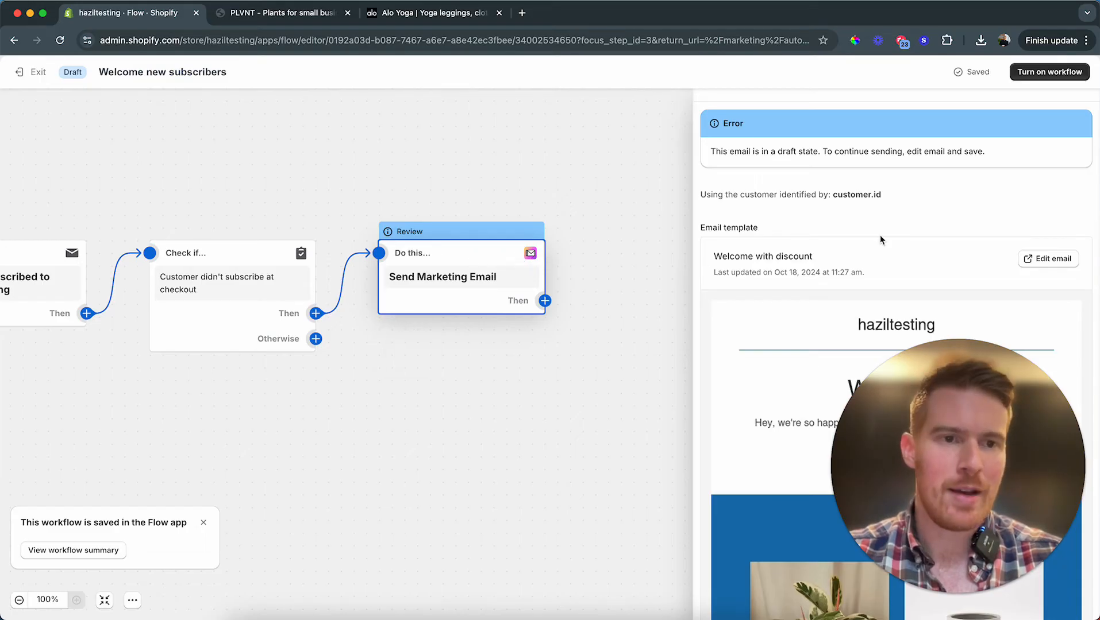
scroll(down, 3)
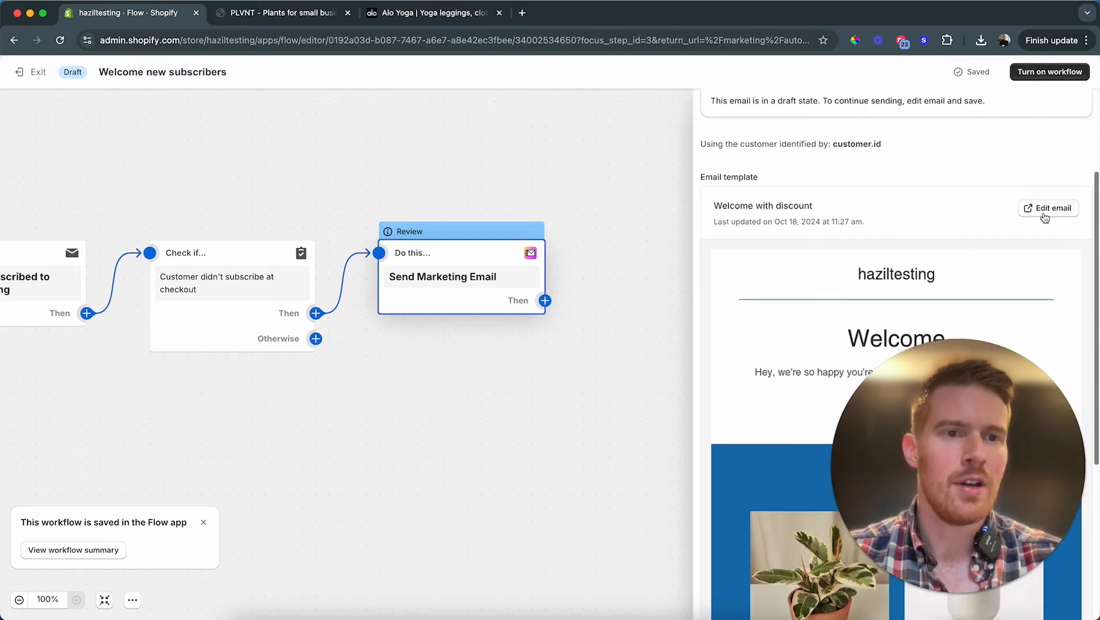
- Attach the WELCOME10 discount to the Welcome Aboard! email's Special Offer section
click(1048, 208)
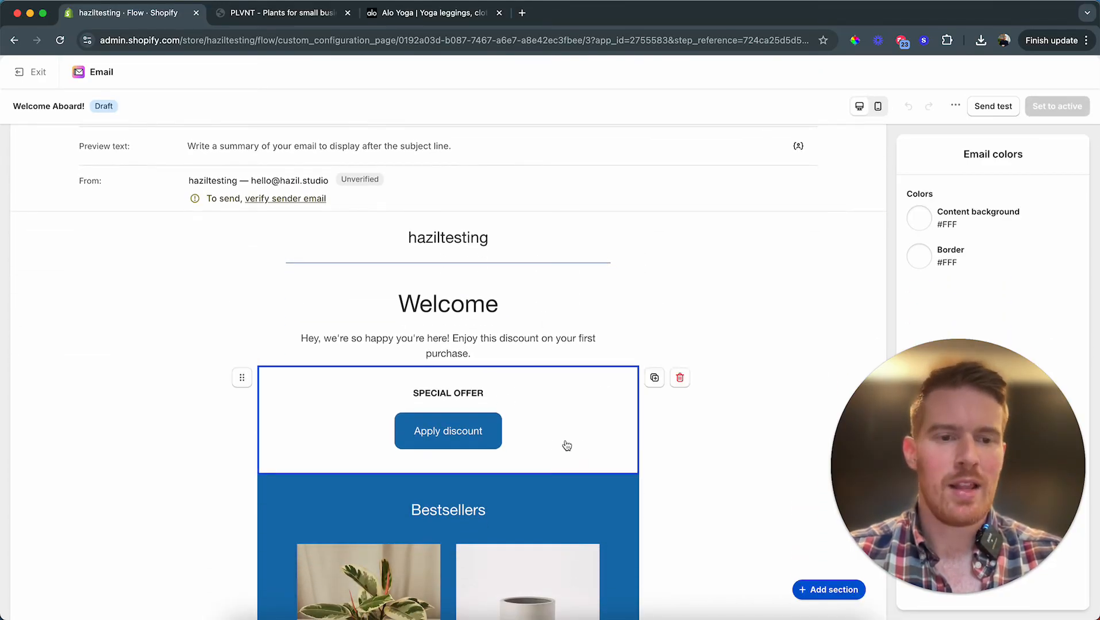
click(447, 431)
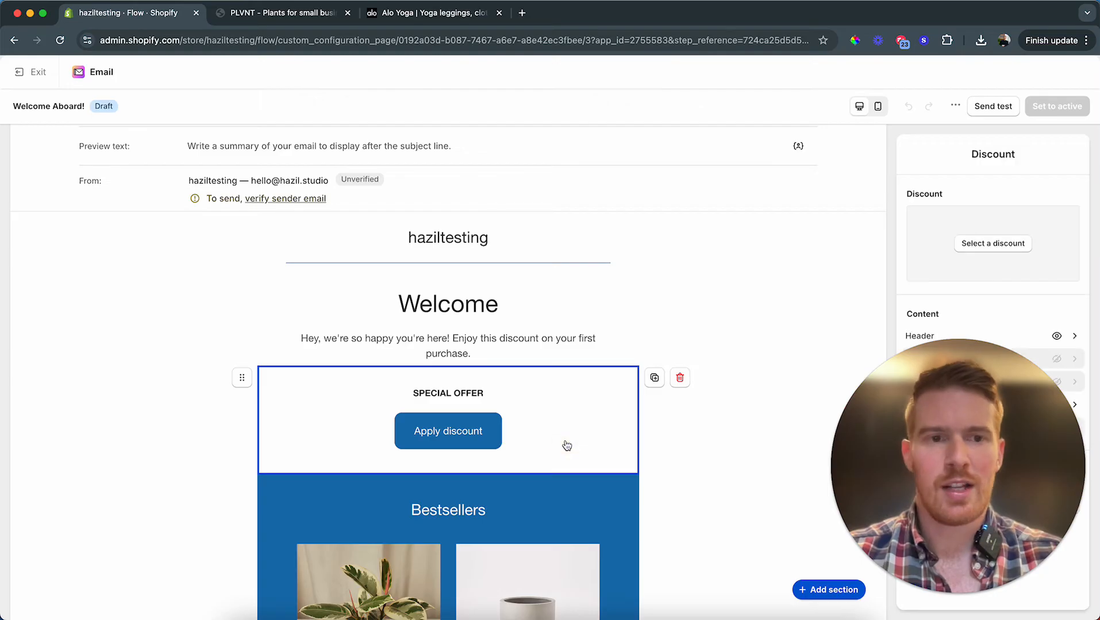
click(991, 243)
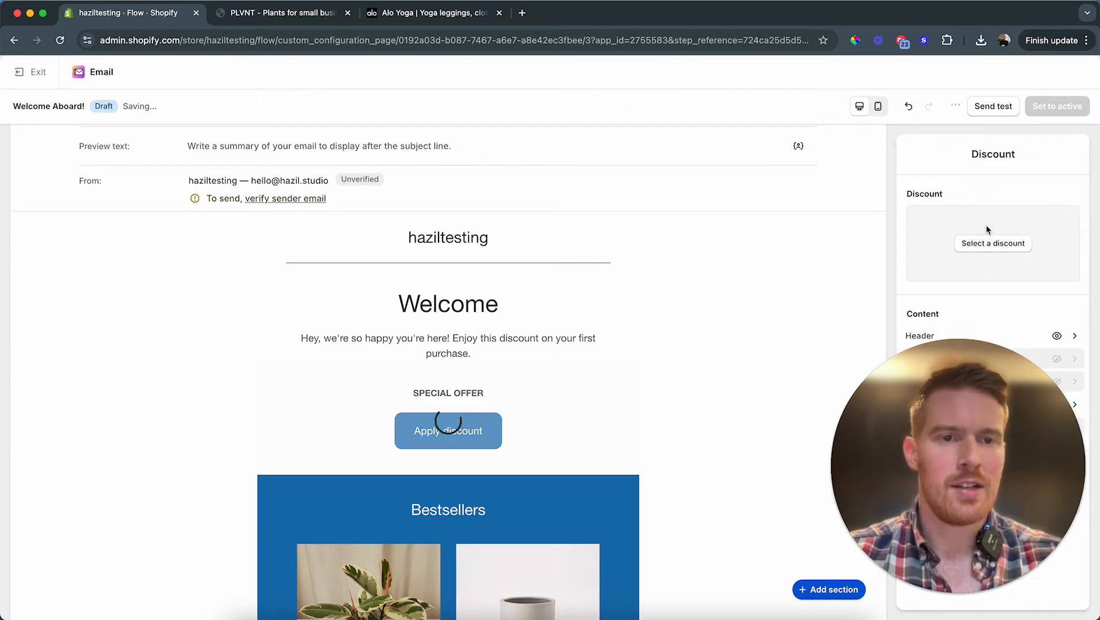
click(992, 243)
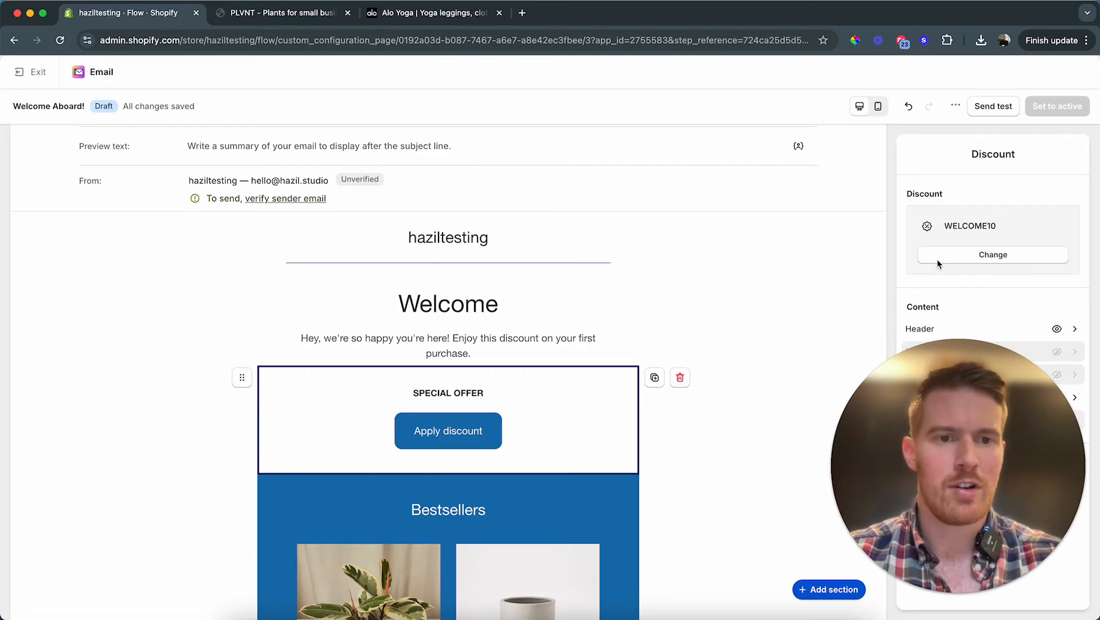
scroll(down, 3)
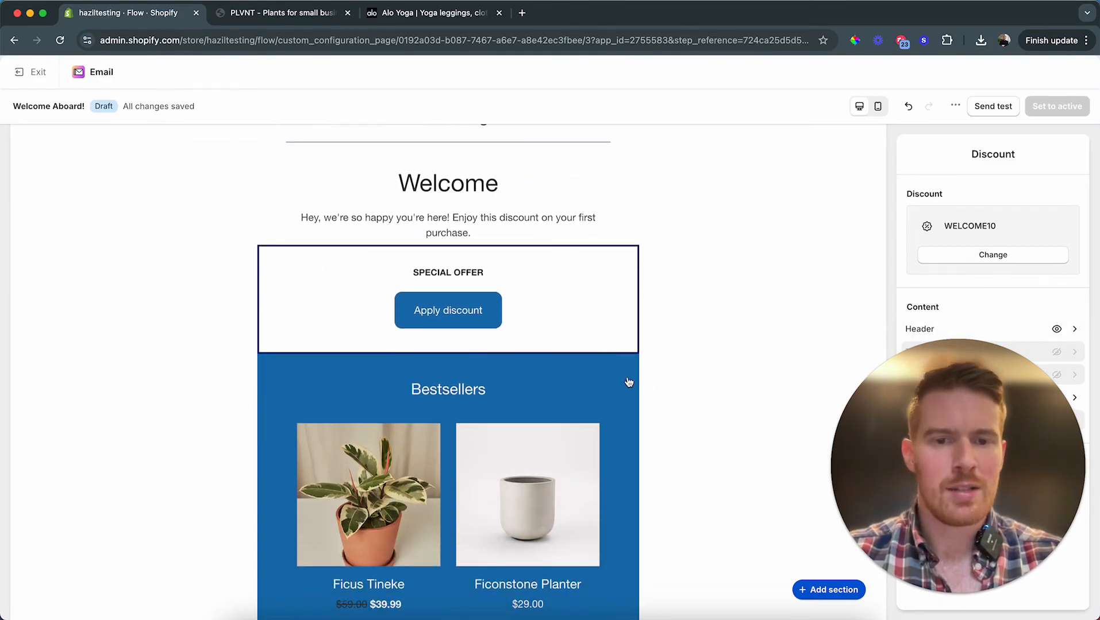
click(447, 390)
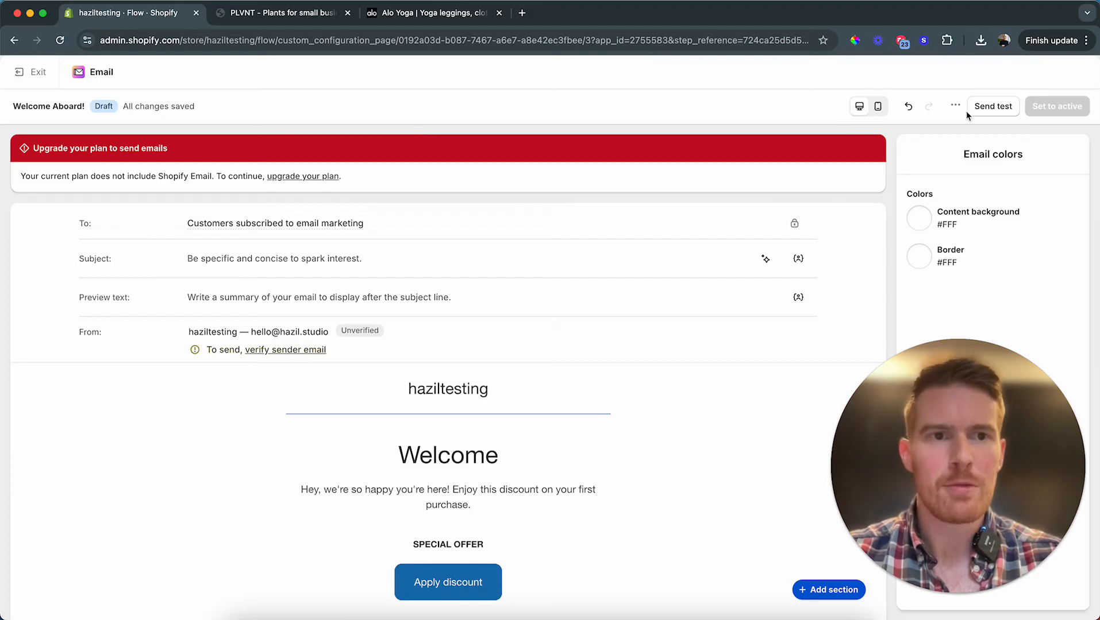
mouse_move(383, 179)
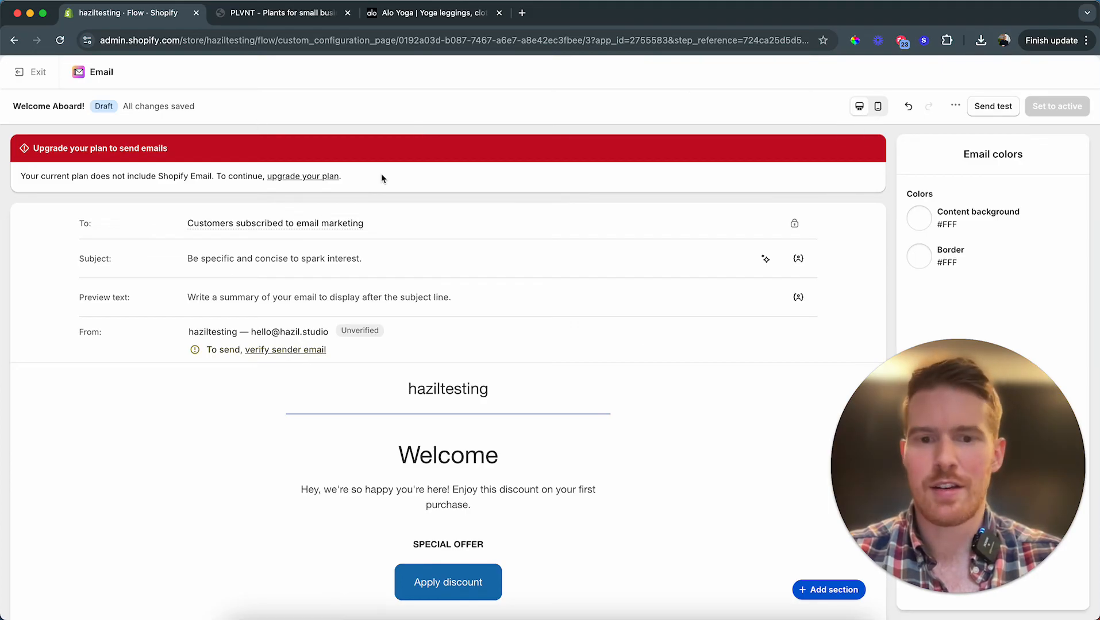
- Stay in the editor and set the subject line to "Here's your discount code"
click(30, 72)
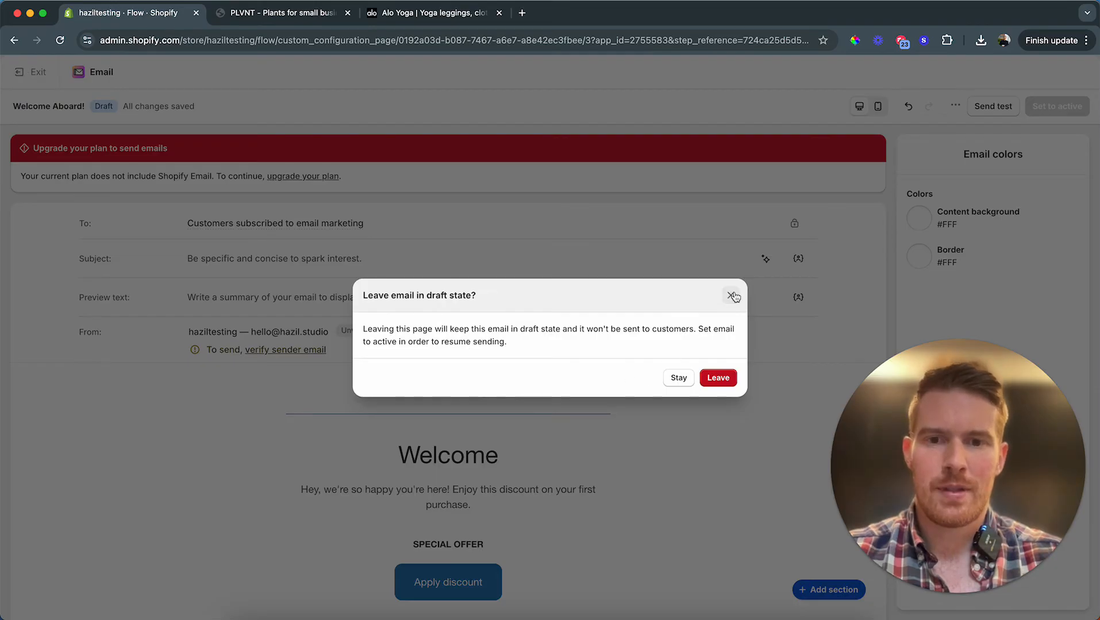
click(733, 296)
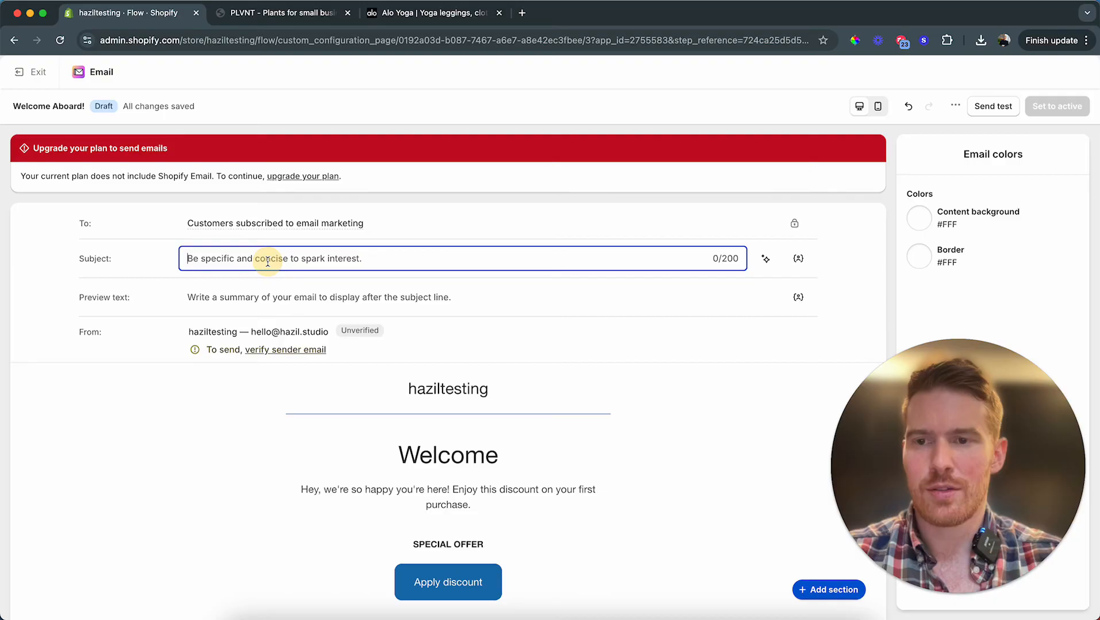
text(Here's your)
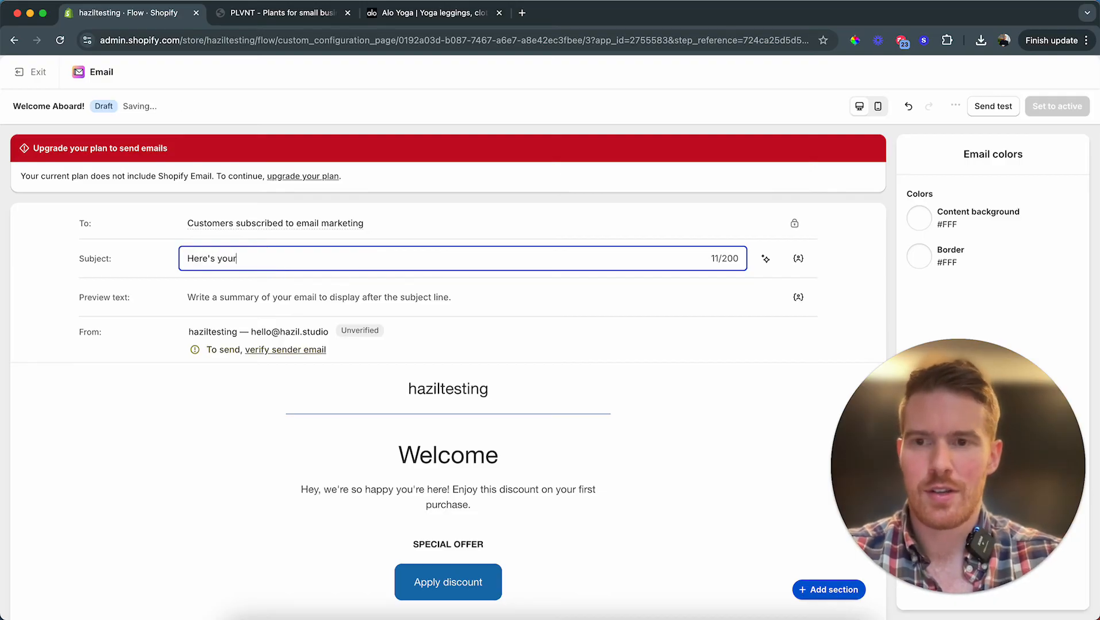
text(discount code.)
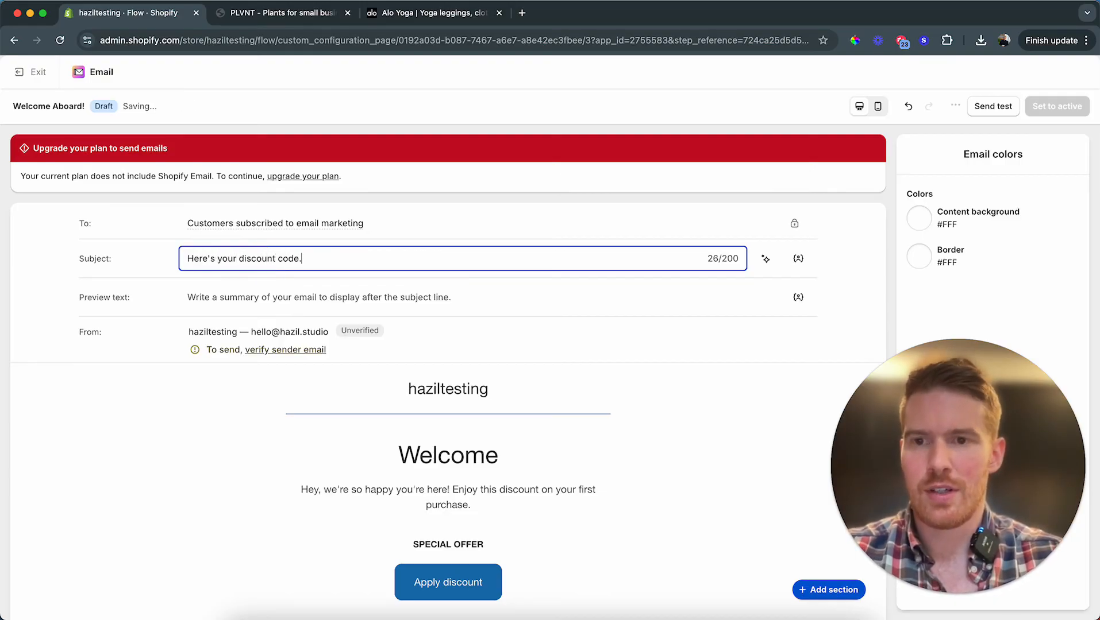
key(Backspace)
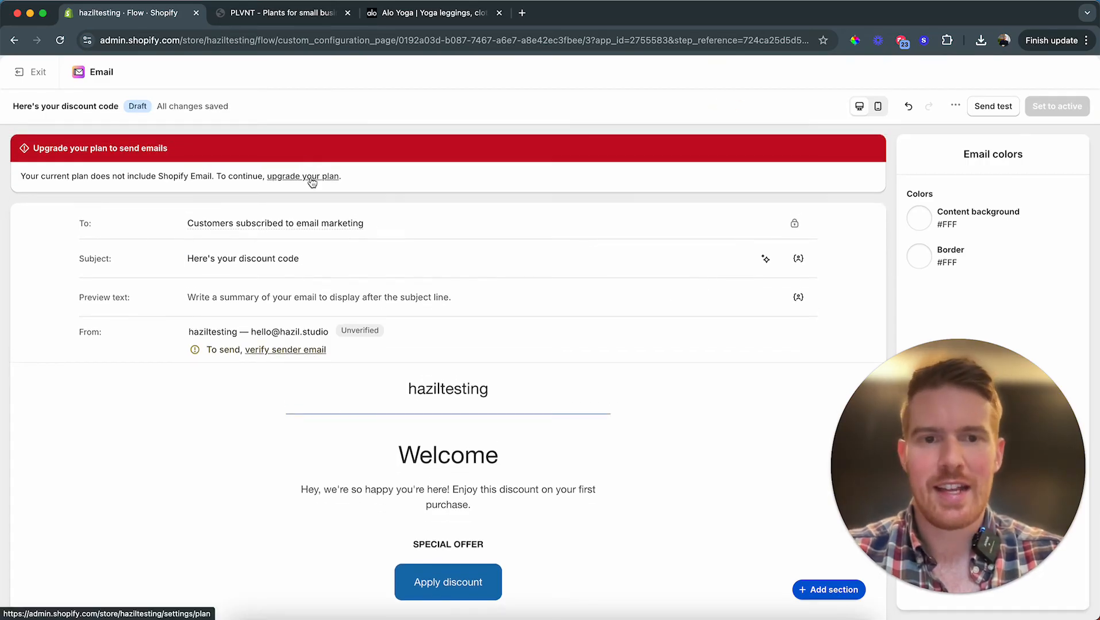
scroll(down, 3)
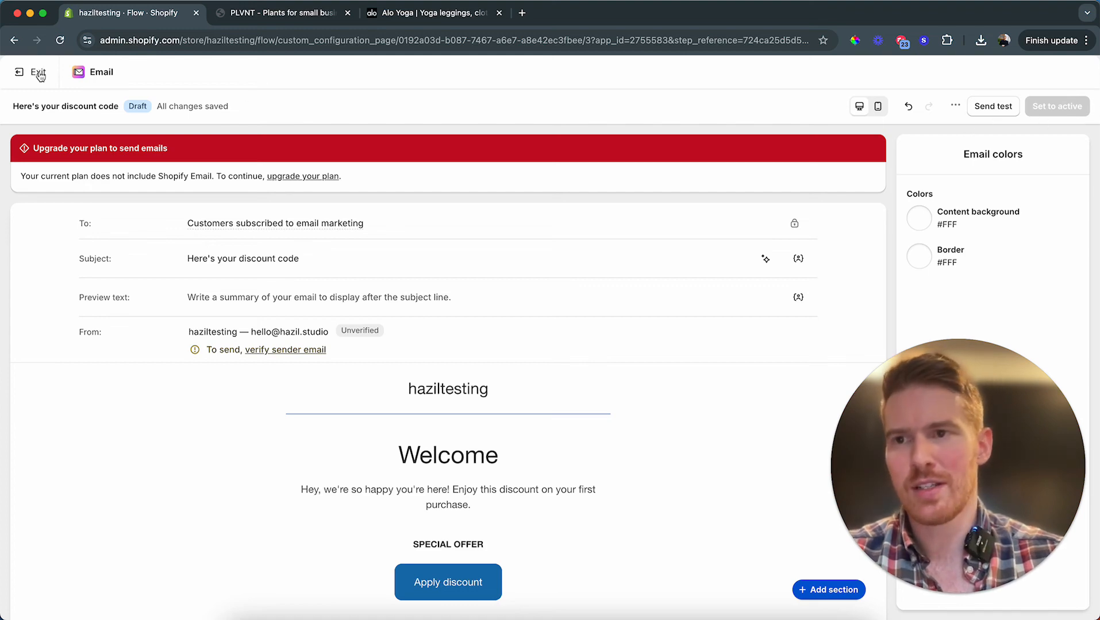
- Exit to the Flow editor and turn on the Welcome new subscribers workflow
click(31, 72)
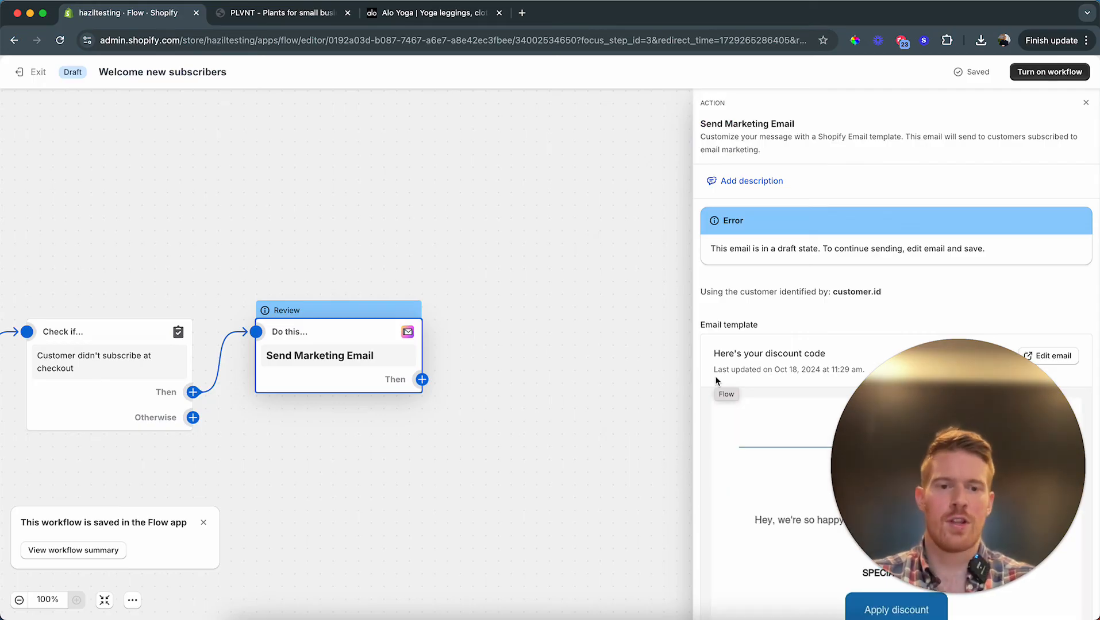
mouse_move(738, 454)
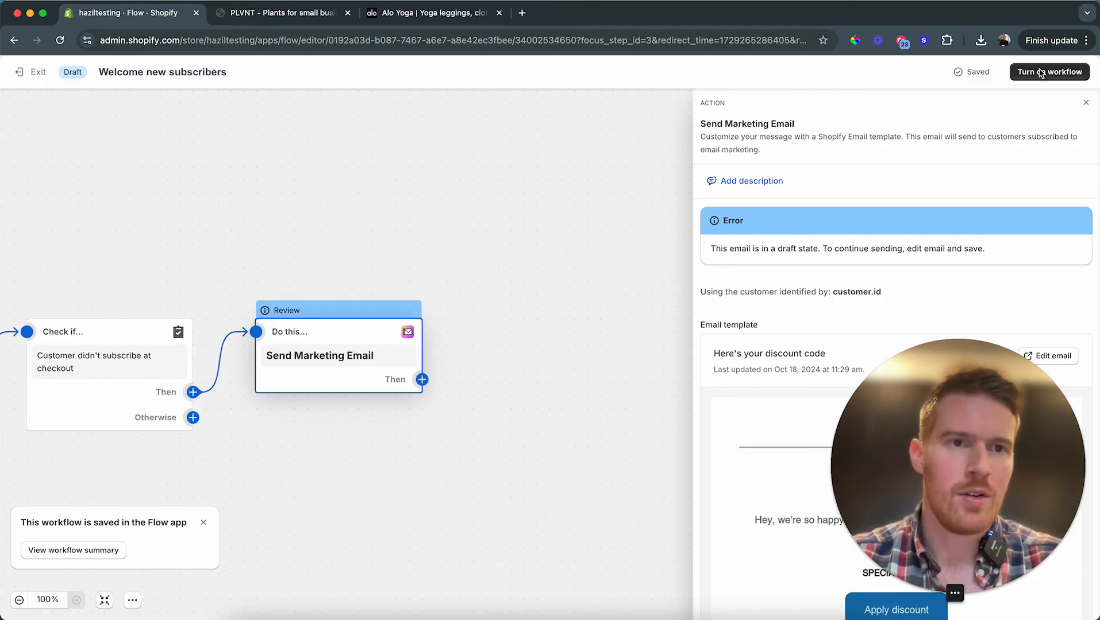
click(1048, 71)
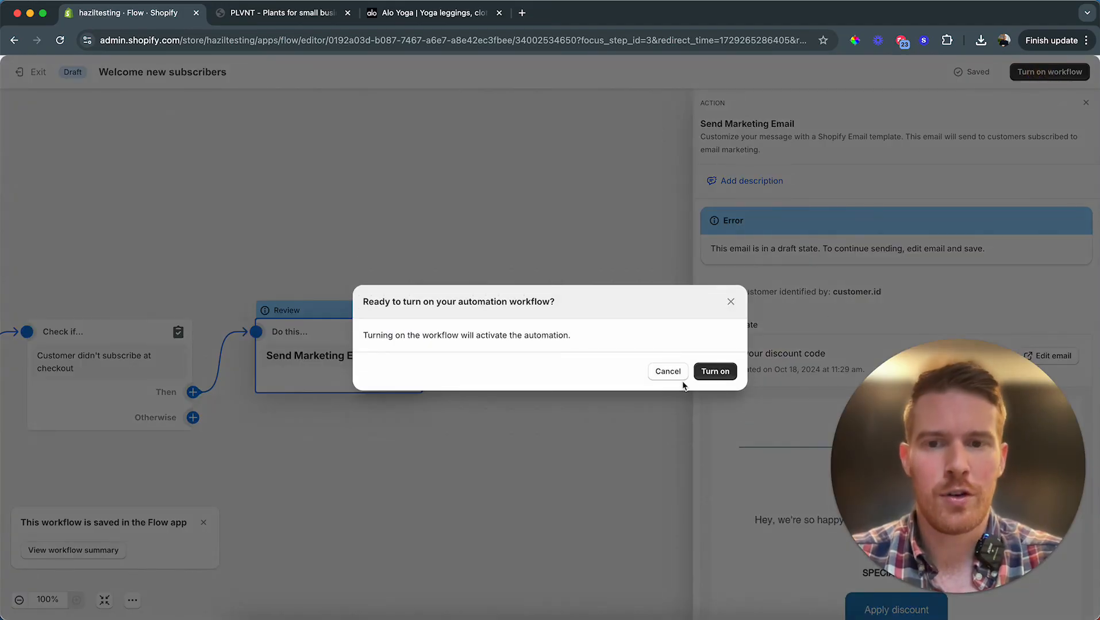